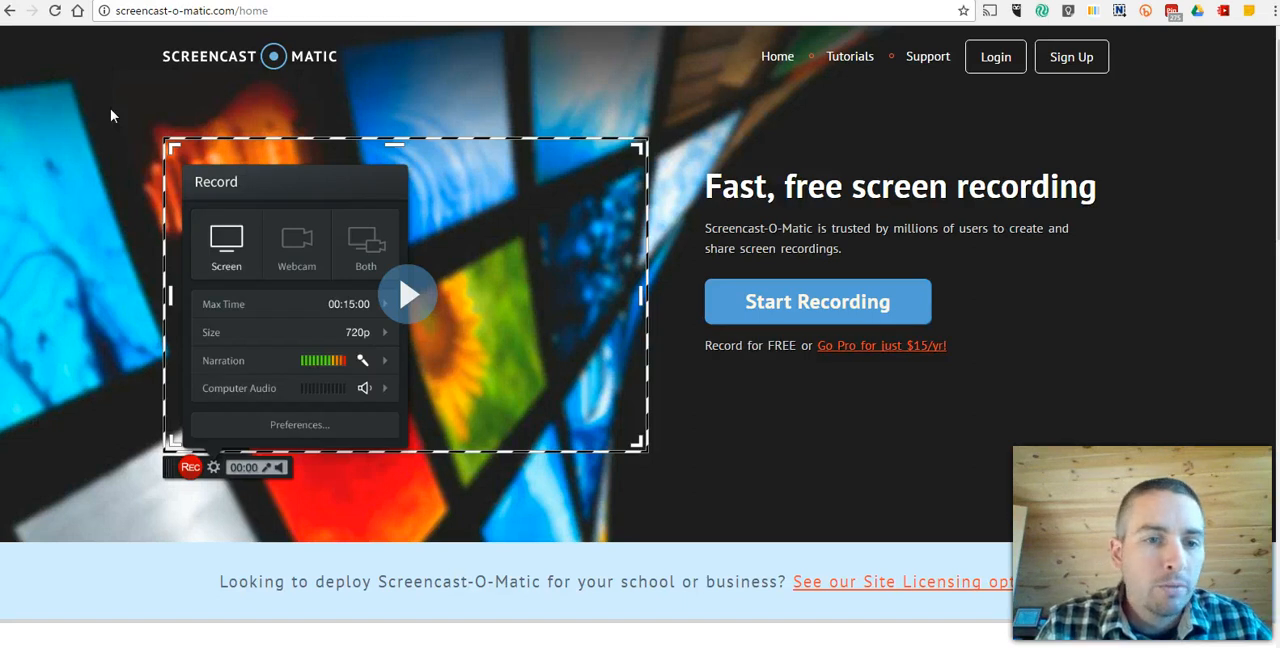
pyautogui.moveTo(900, 320)
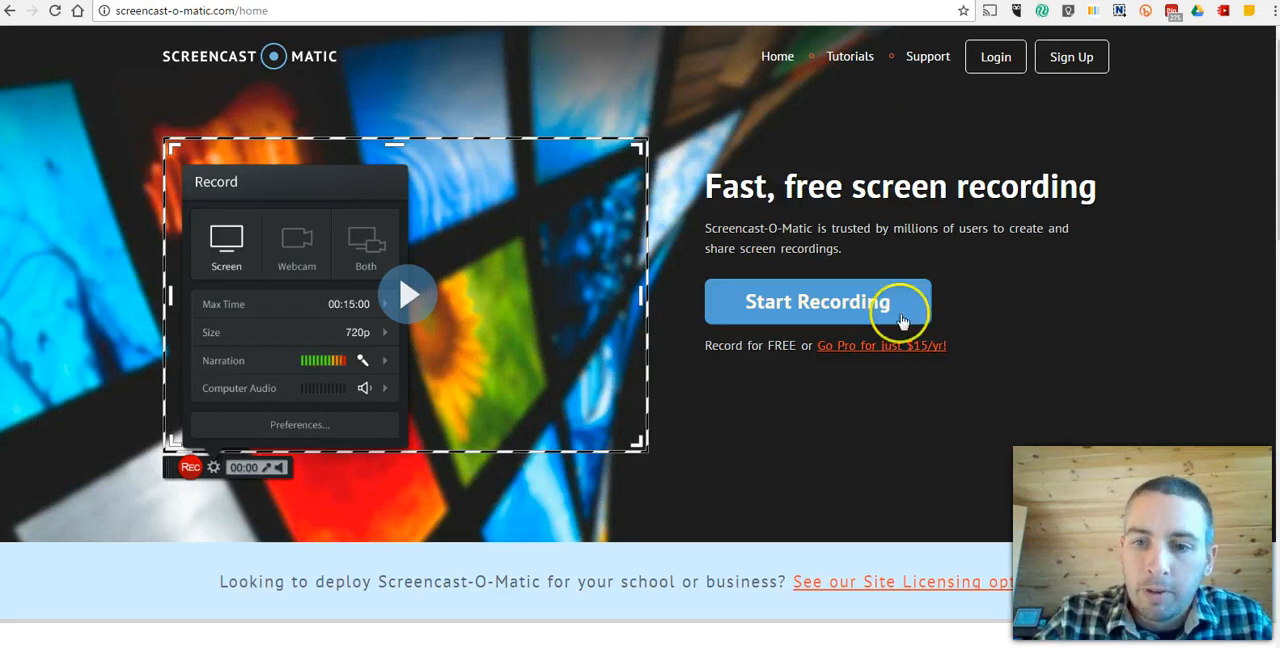
pyautogui.moveTo(892, 386)
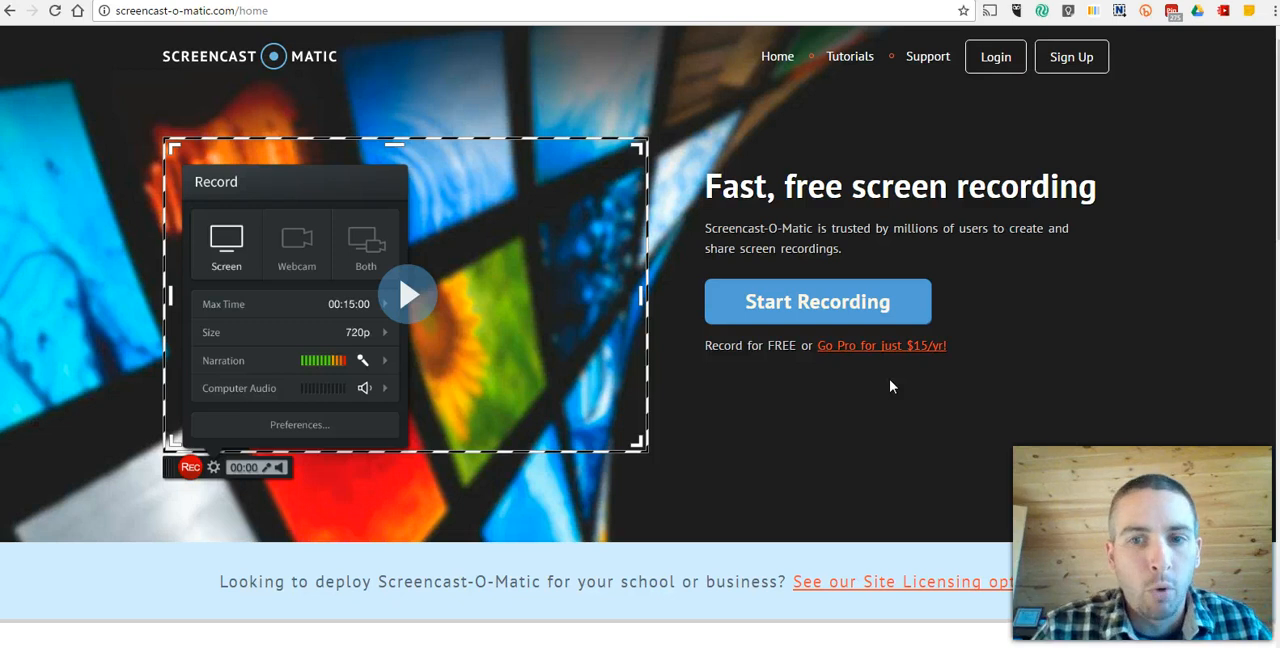
# - View the Group site licence for 50 computers at $50/mo or $480/yr
pyautogui.scroll(-3)
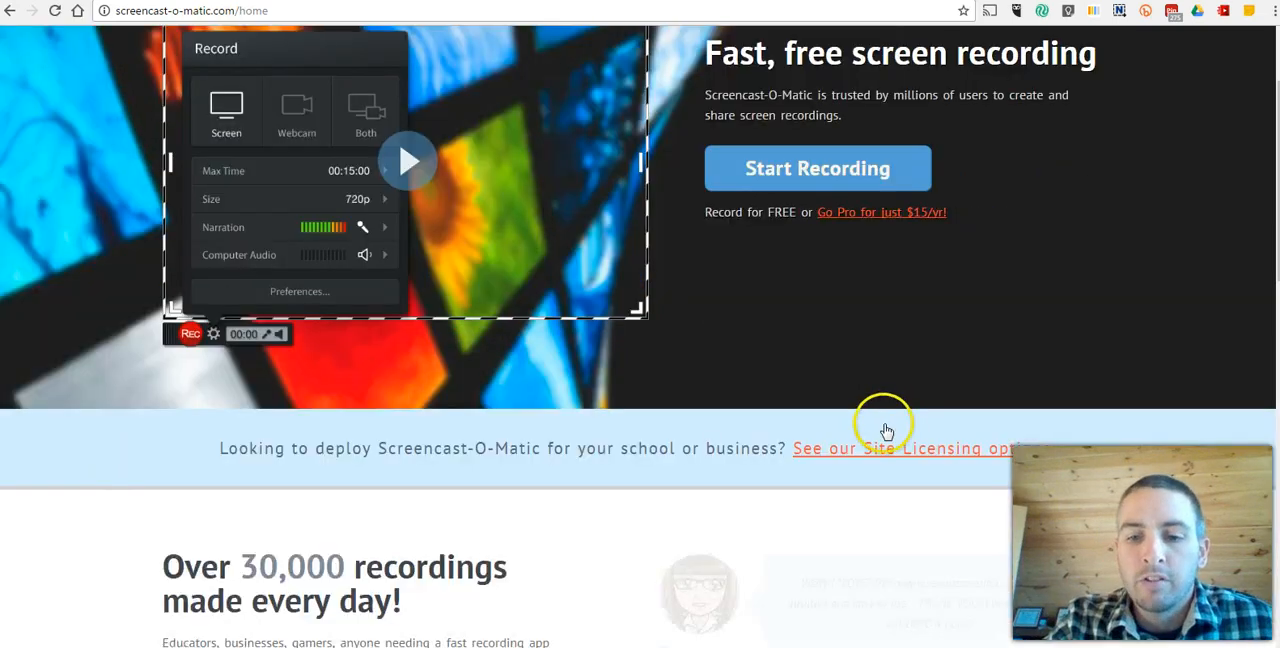
pyautogui.click(900, 448)
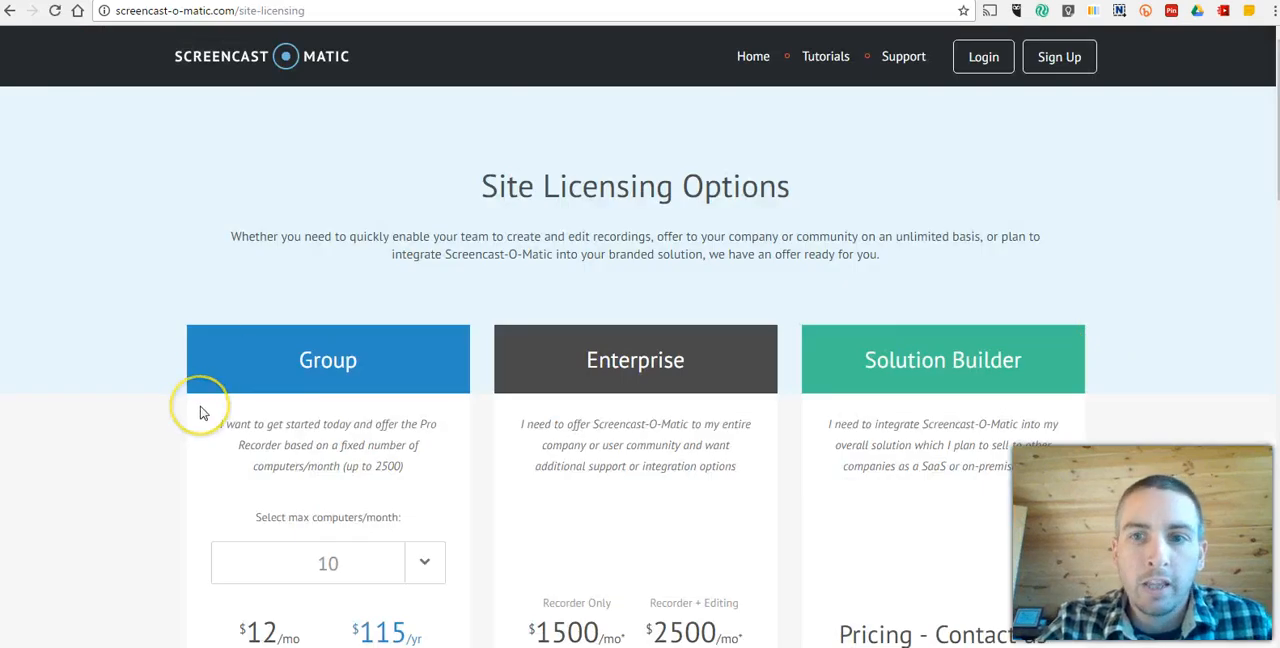
pyautogui.scroll(-3)
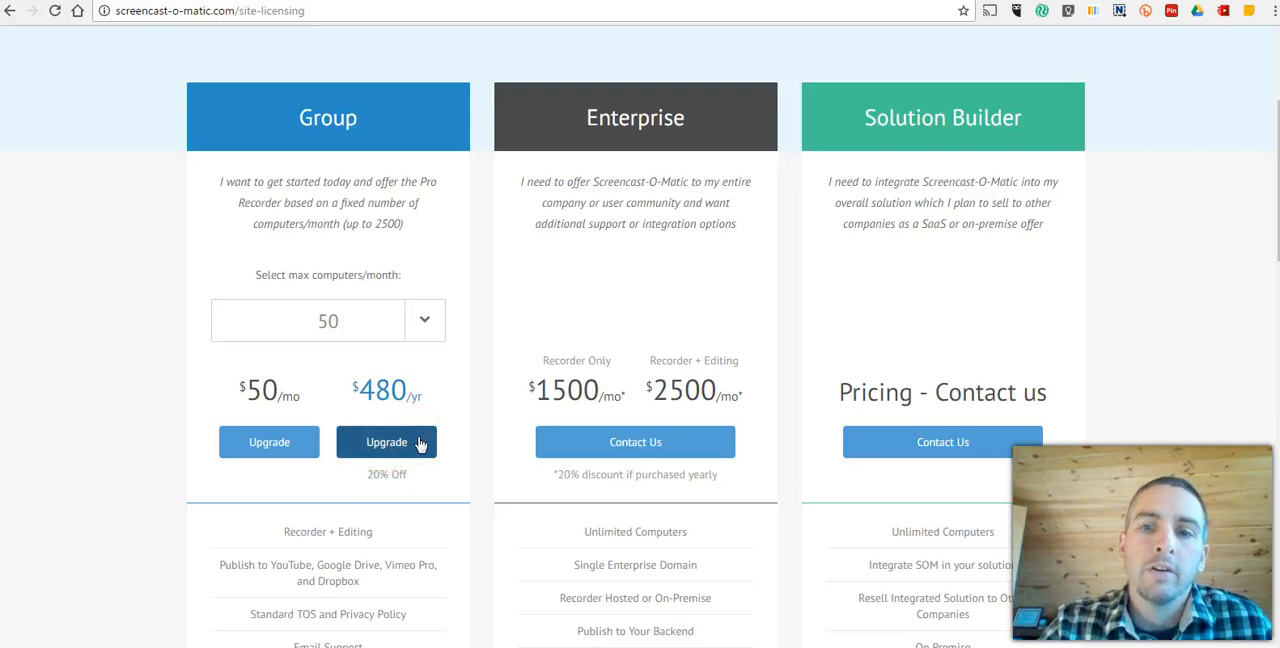
pyautogui.moveTo(210, 478)
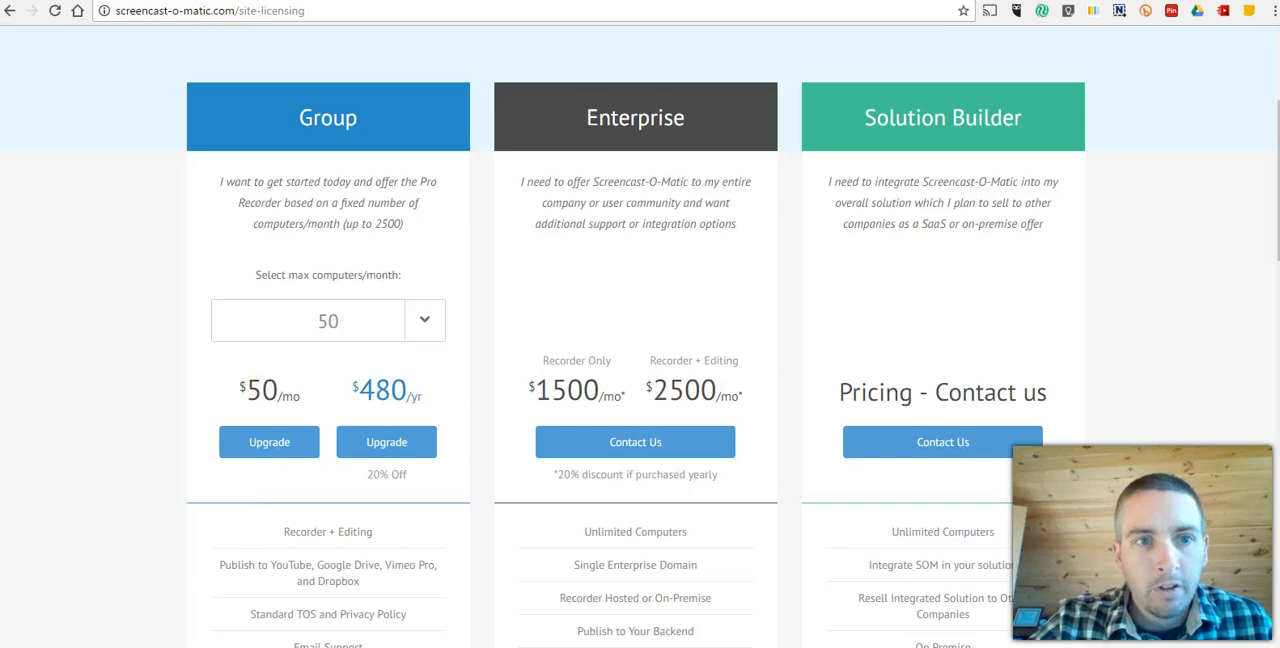
pyautogui.moveTo(136, 64)
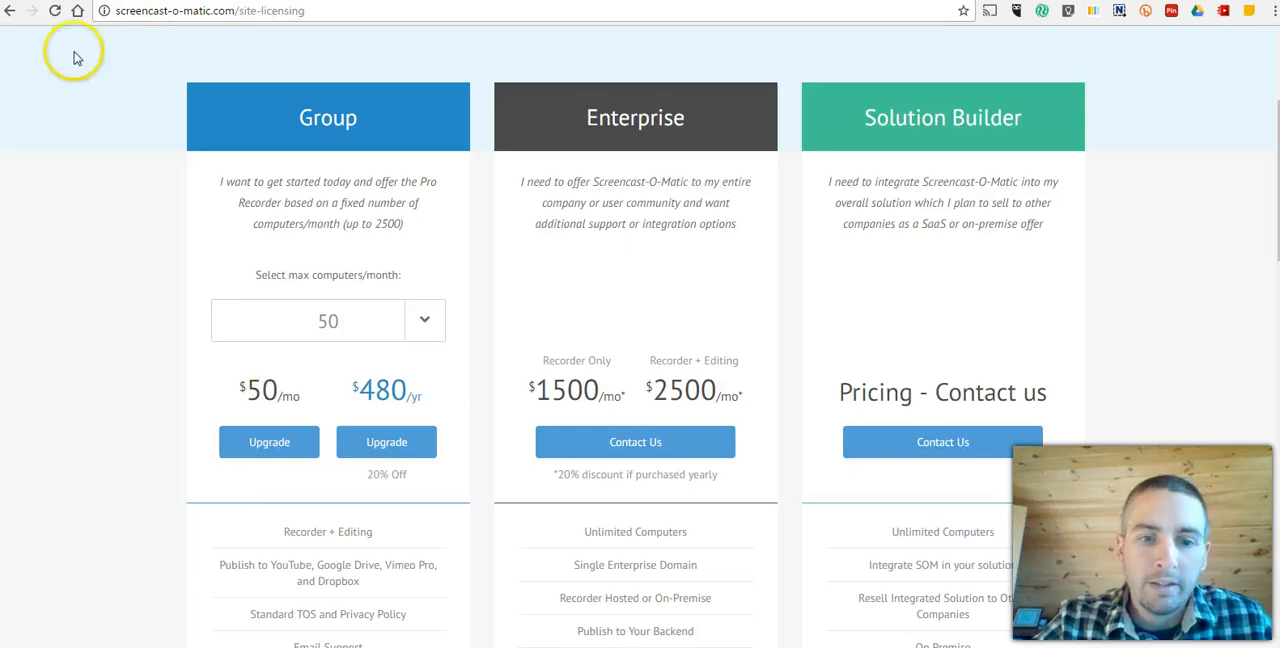
pyautogui.moveTo(210, 362)
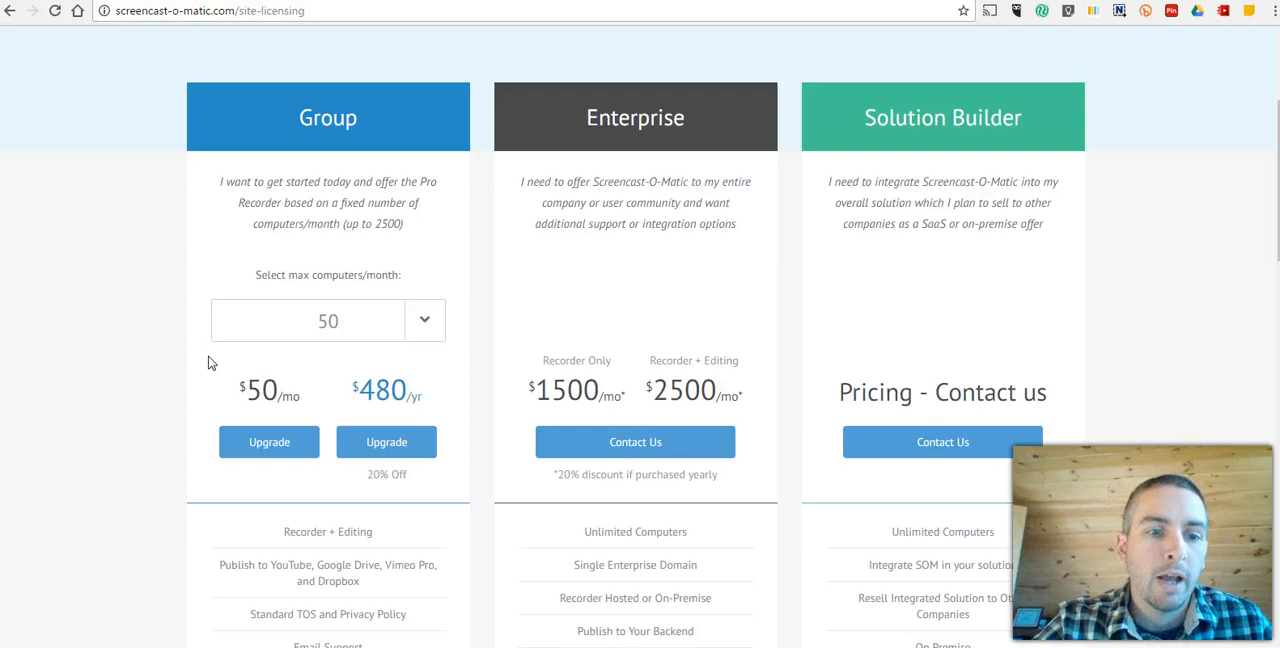
pyautogui.moveTo(204, 356)
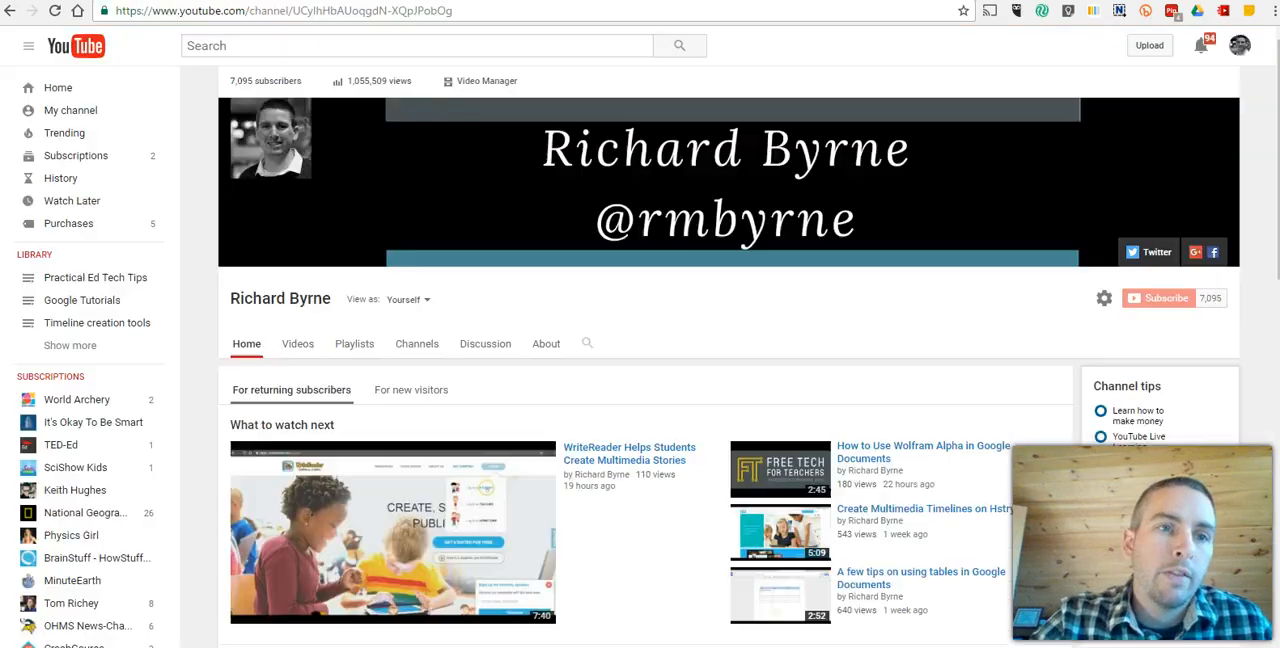
pyautogui.moveTo(800, 304)
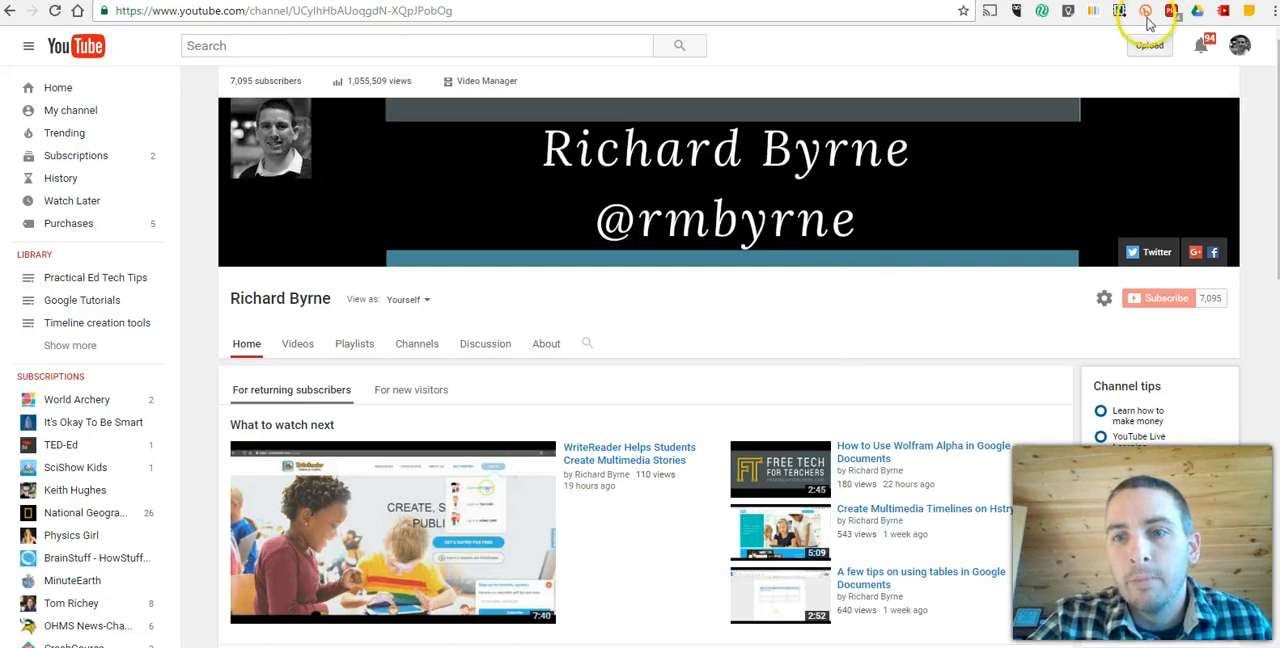
pyautogui.moveTo(1120, 12)
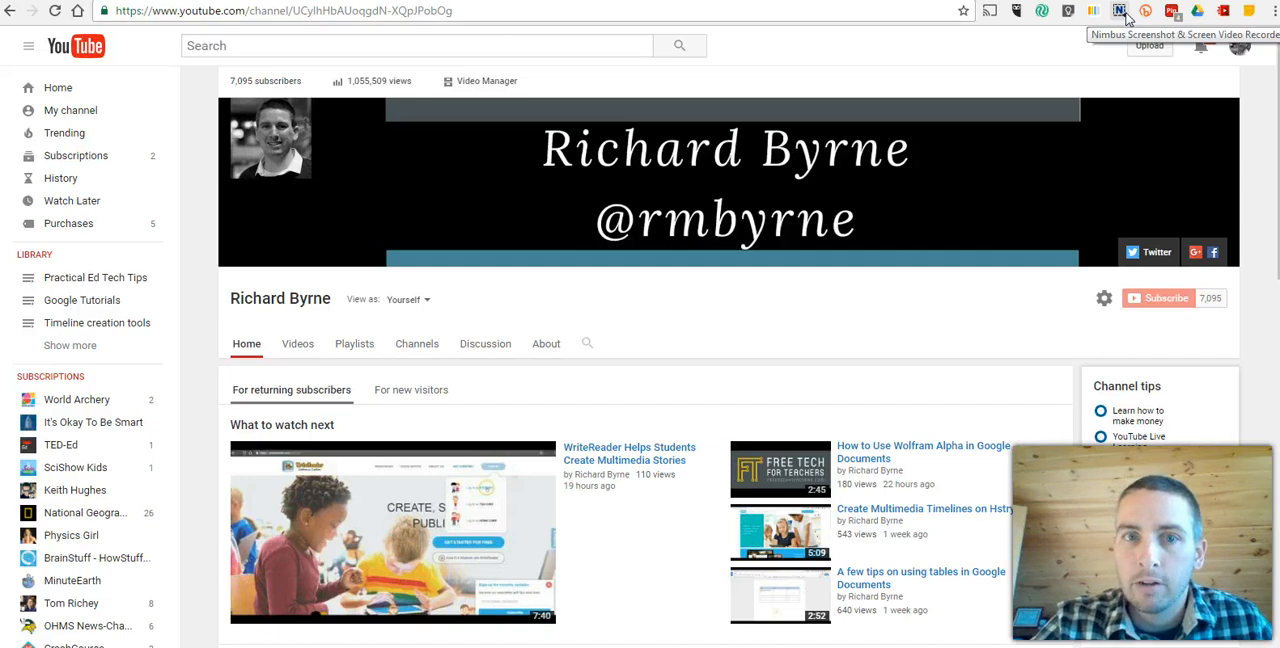
# - Bring up the Nimbus Screenshot capture menu over the YouTube channel page
pyautogui.click(1120, 12)
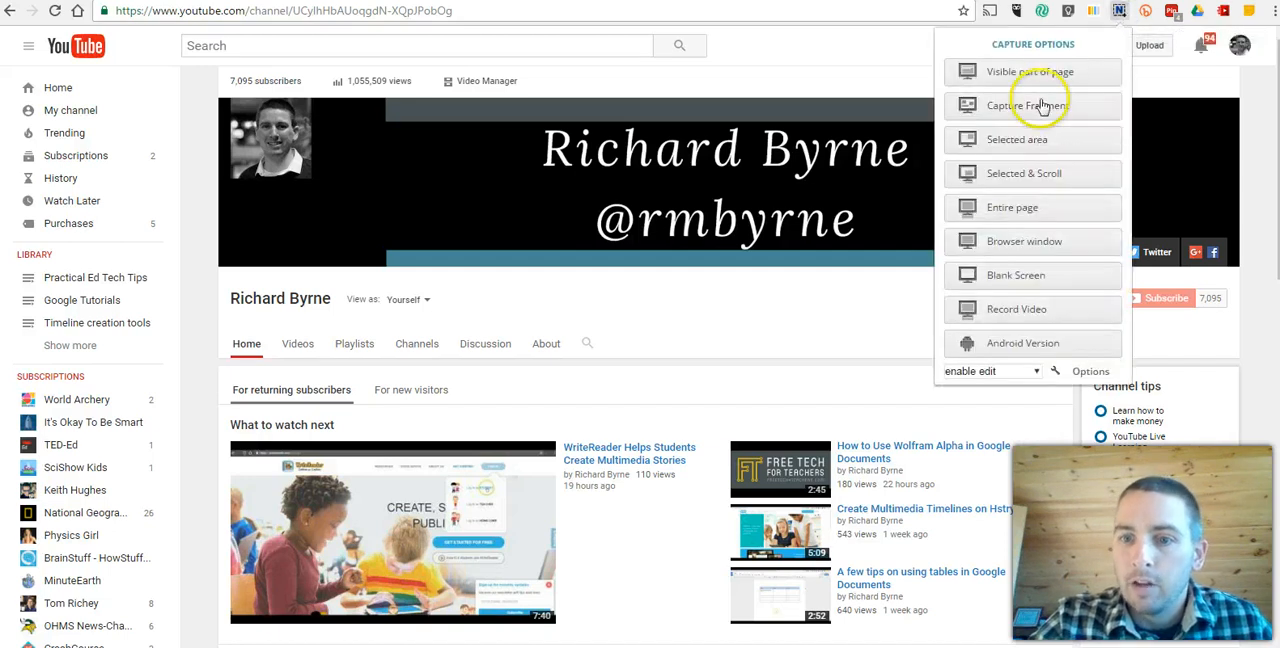
pyautogui.moveTo(1016, 308)
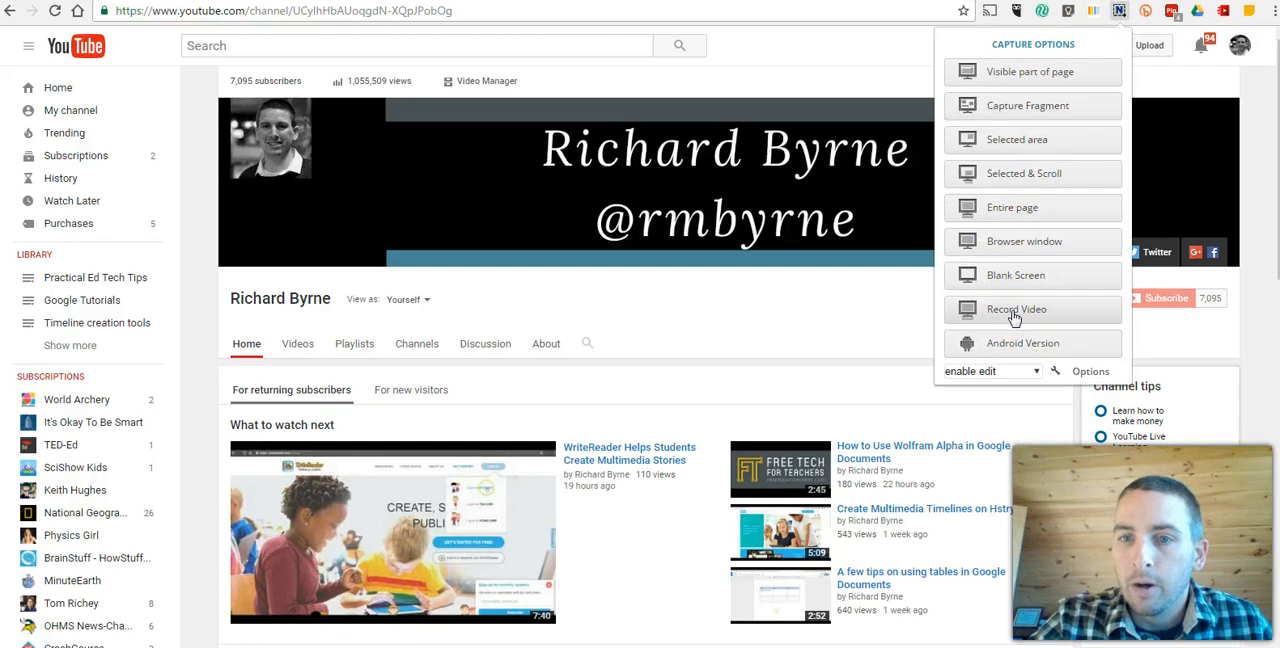
# - Choose Record Video to show the video recording settings
pyautogui.click(1016, 308)
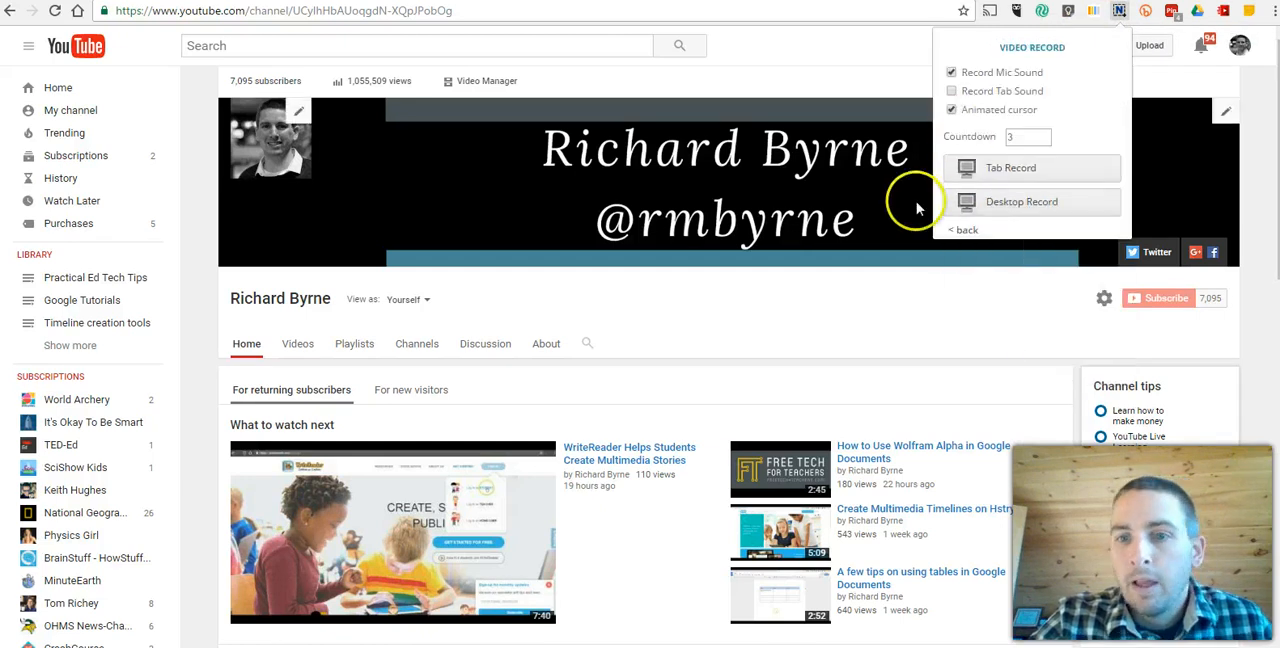
pyautogui.moveTo(1012, 204)
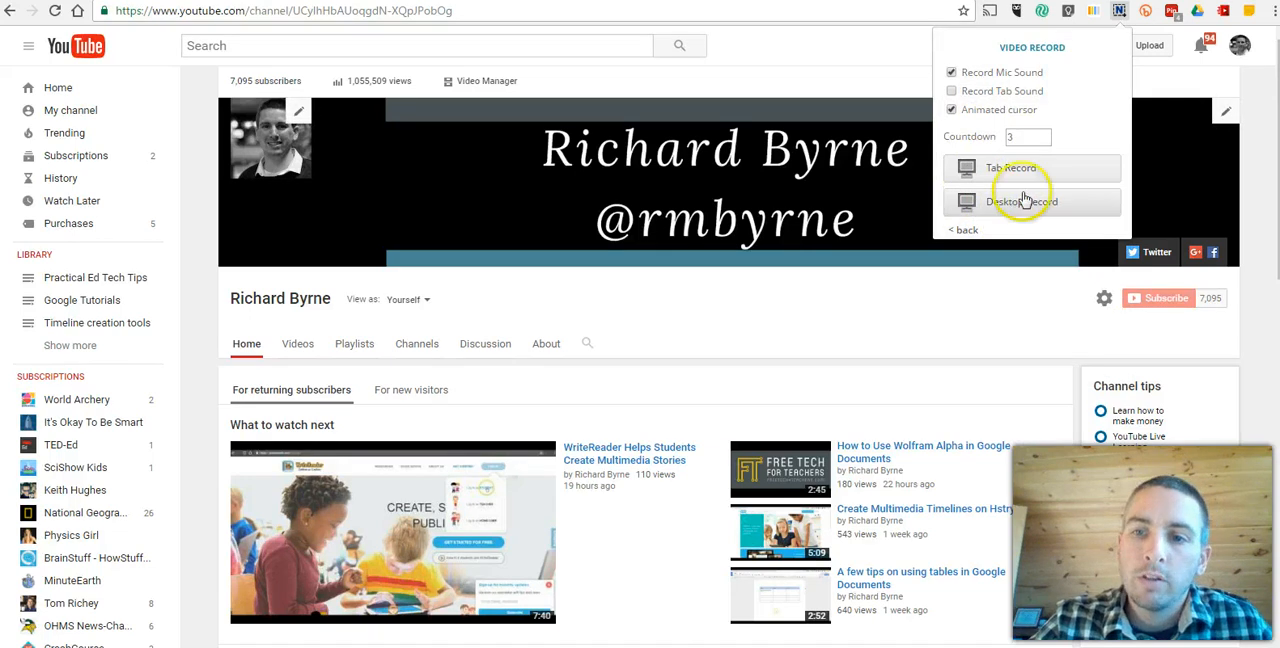
pyautogui.moveTo(1010, 170)
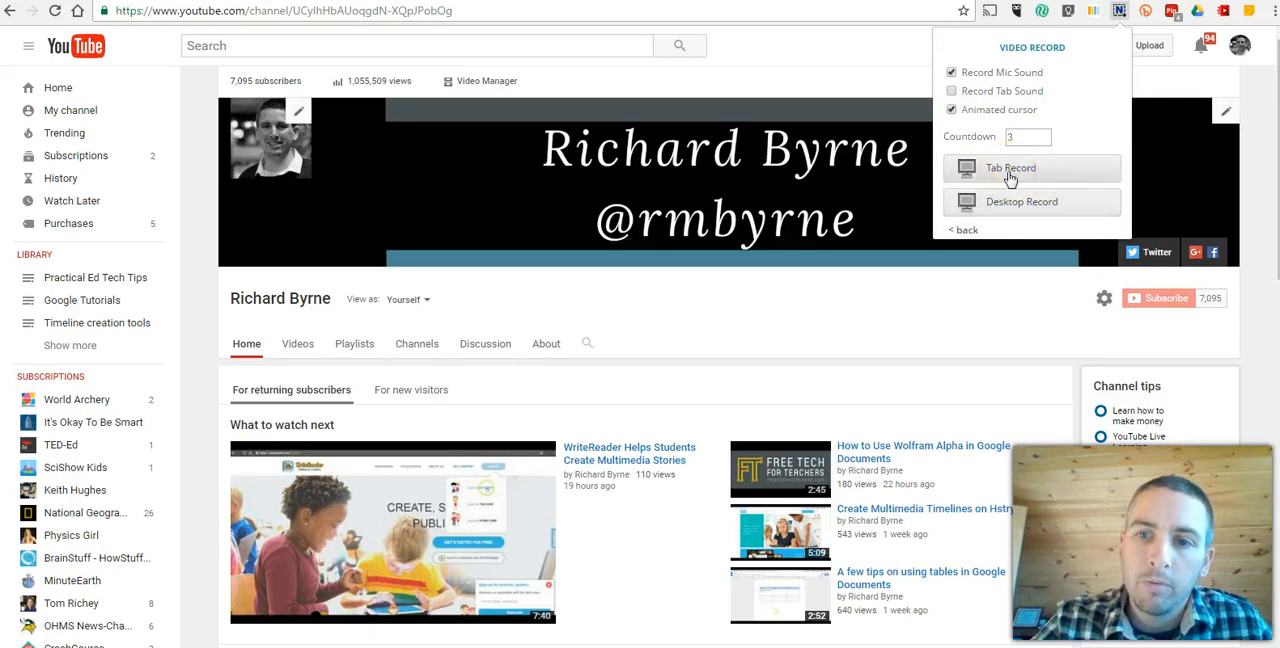
pyautogui.moveTo(1020, 76)
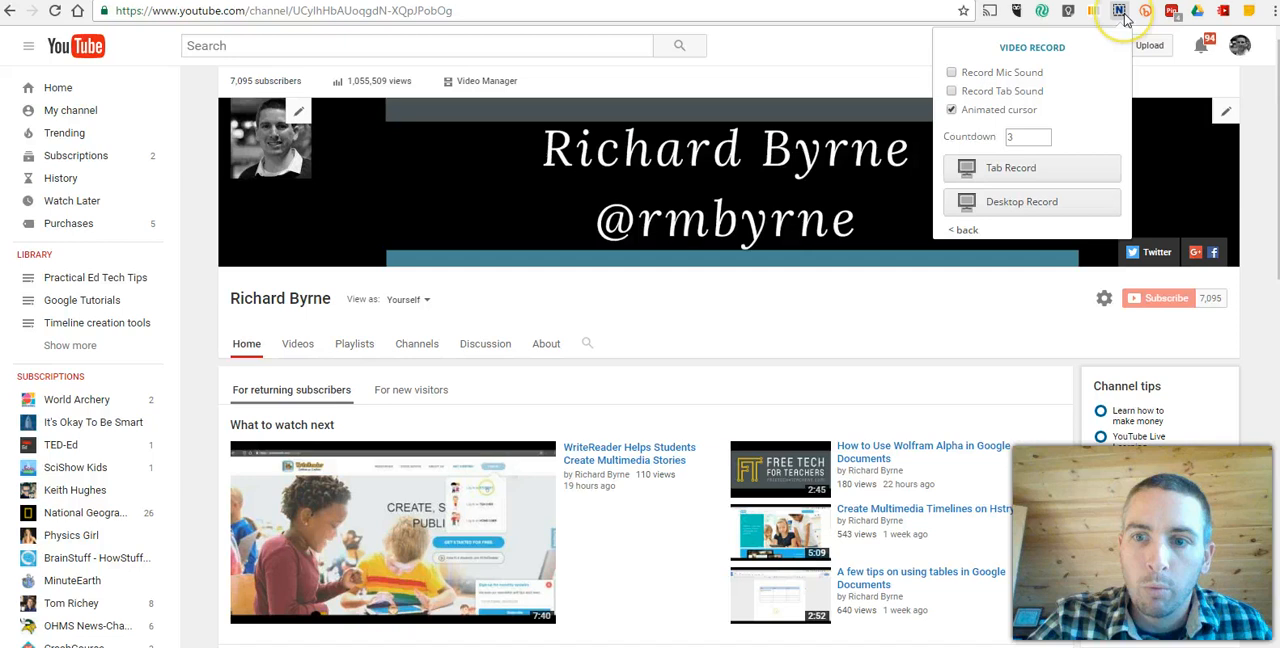
pyautogui.moveTo(472, 424)
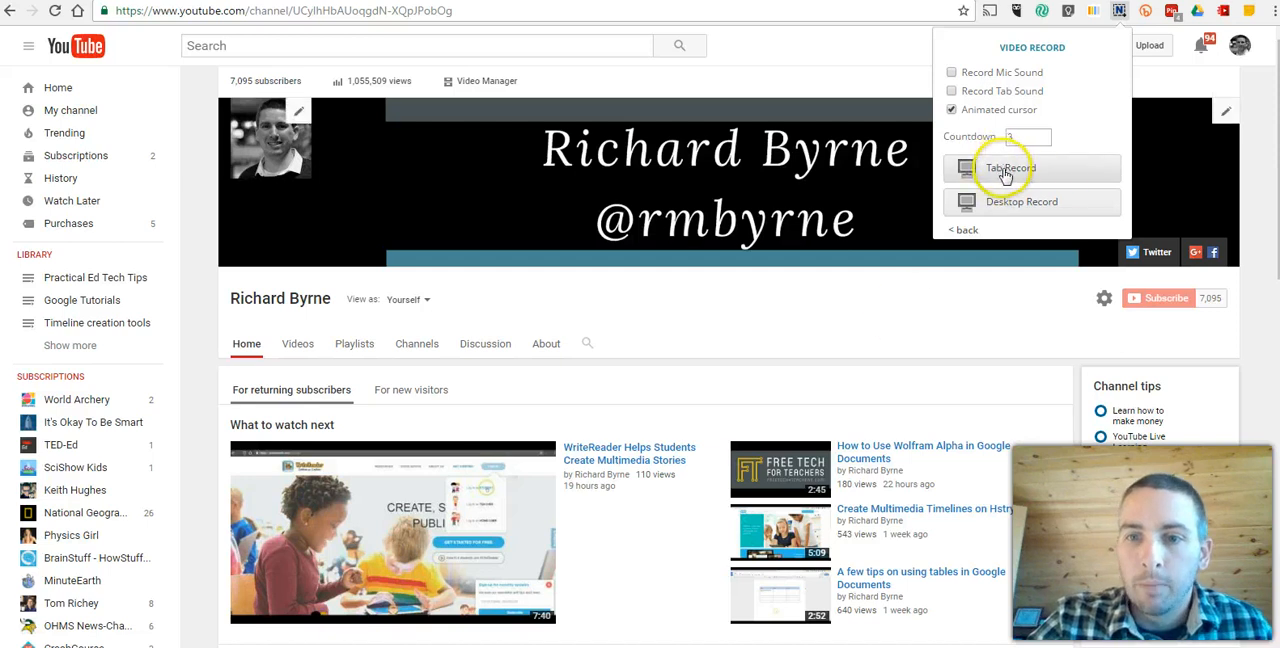
# - Start a Nimbus tab recording and go to The Office - Season 9 Bloopers watch page
pyautogui.click(1010, 168)
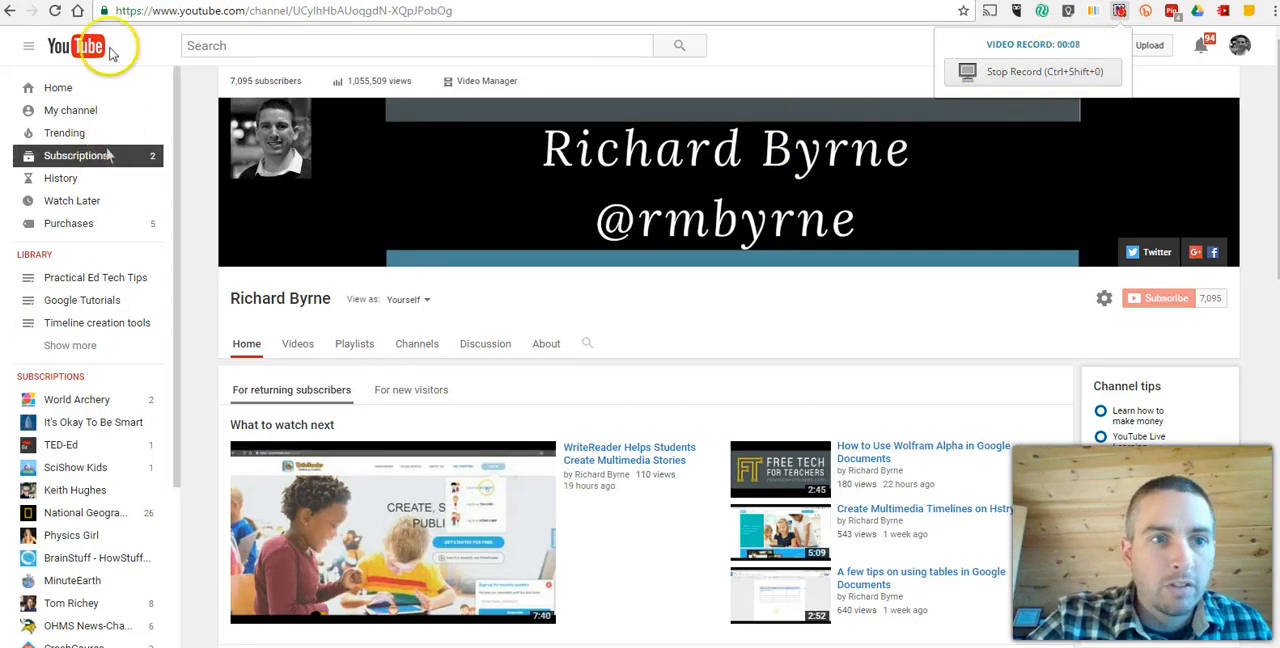
pyautogui.click(76, 46)
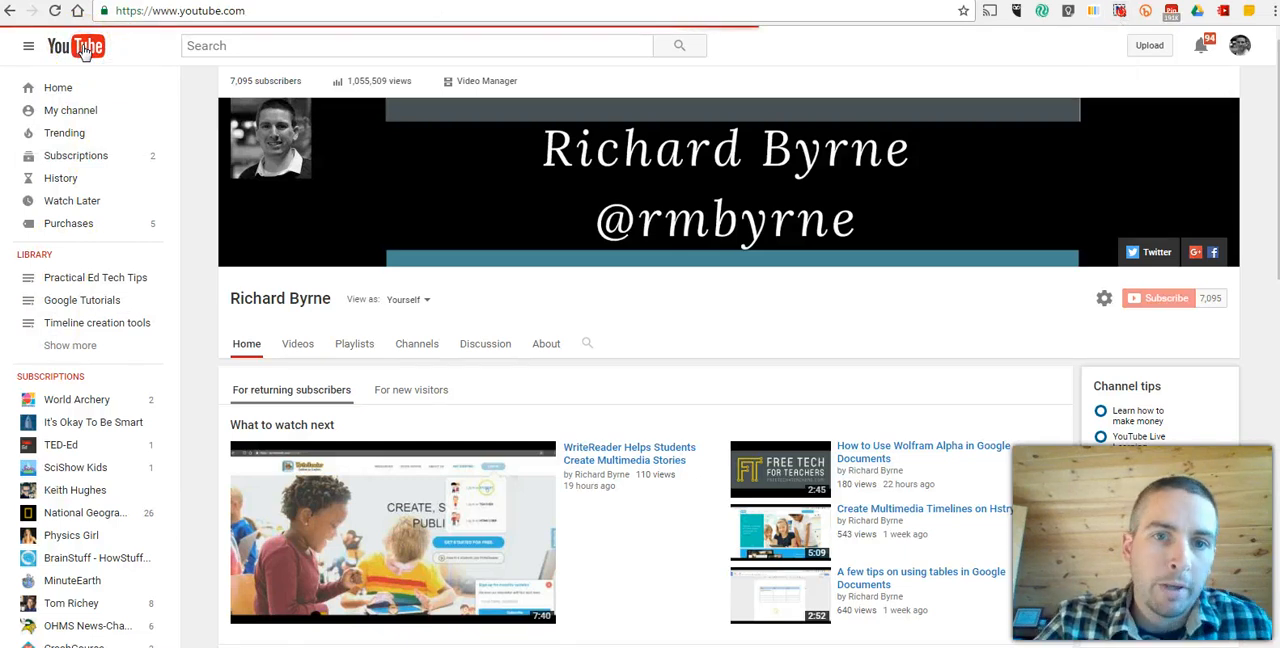
pyautogui.click(58, 88)
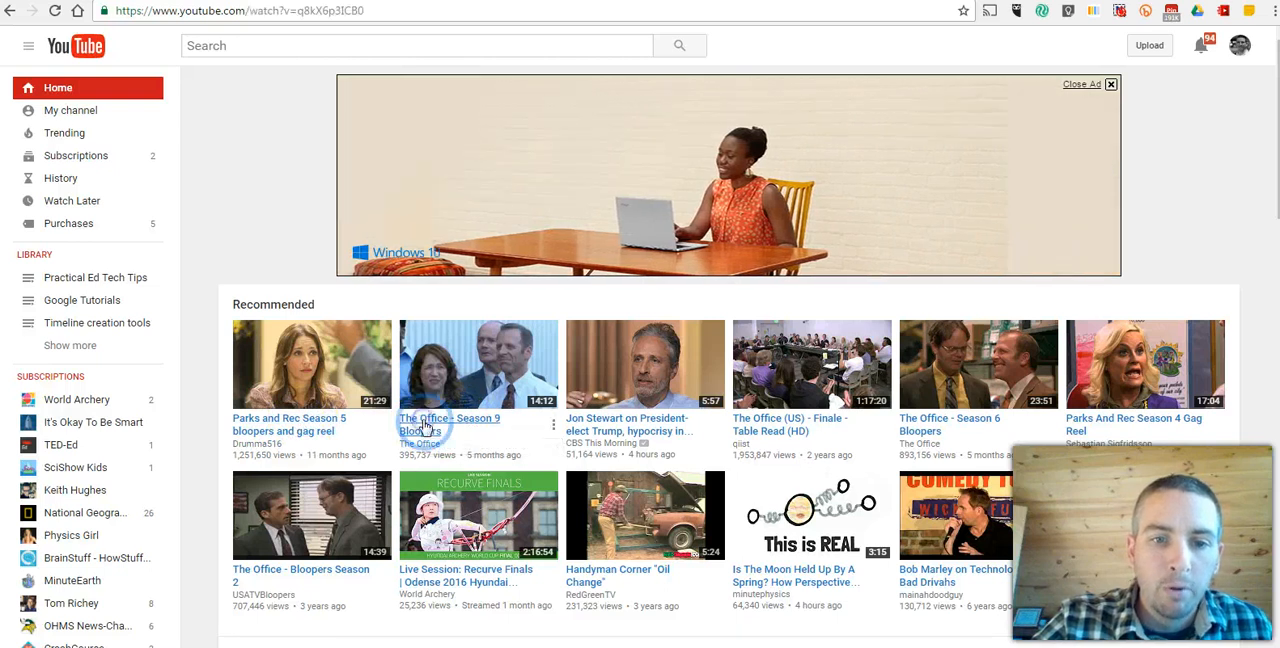
pyautogui.click(478, 364)
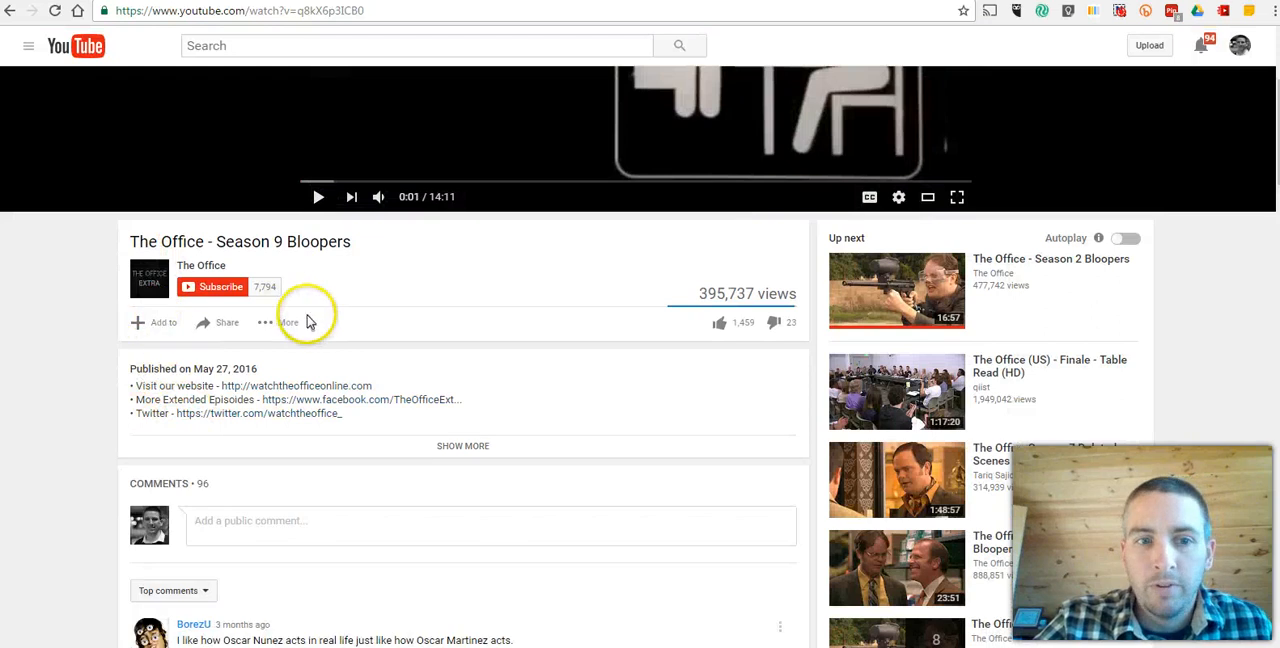
pyautogui.moveTo(1240, 44)
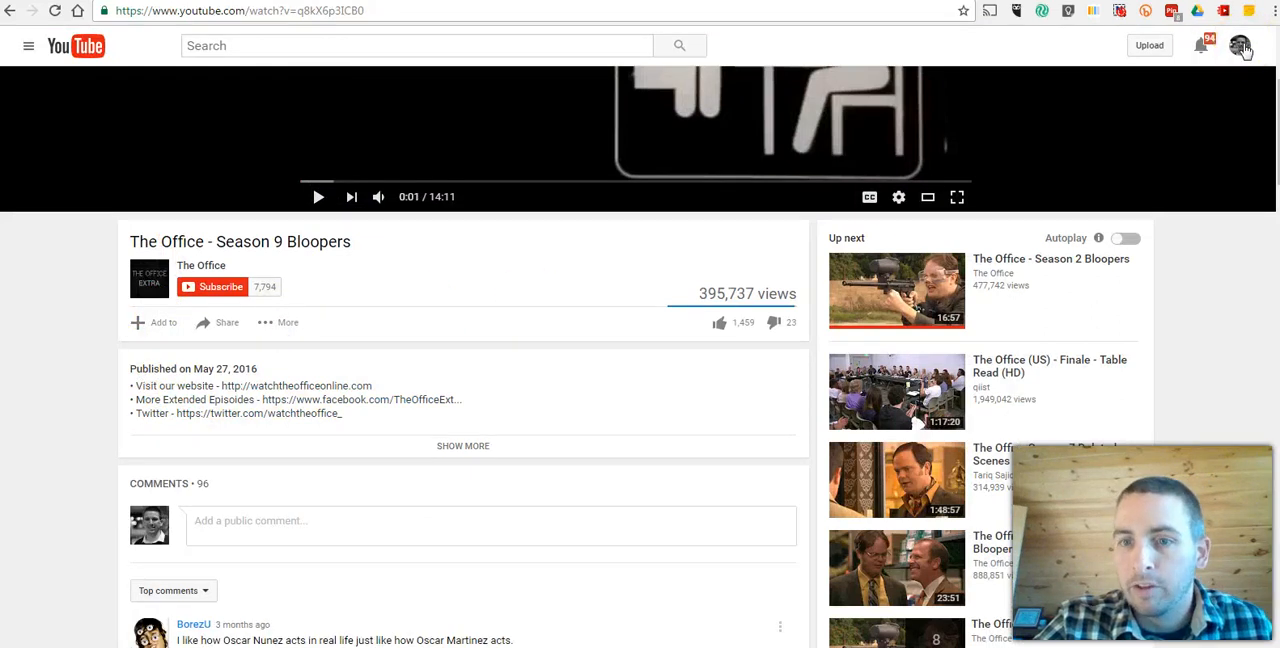
# - Draft a new playlist 'TV Show Bloopers - Funny' and review its Public, Unlisted and Private privacy options
pyautogui.click(156, 322)
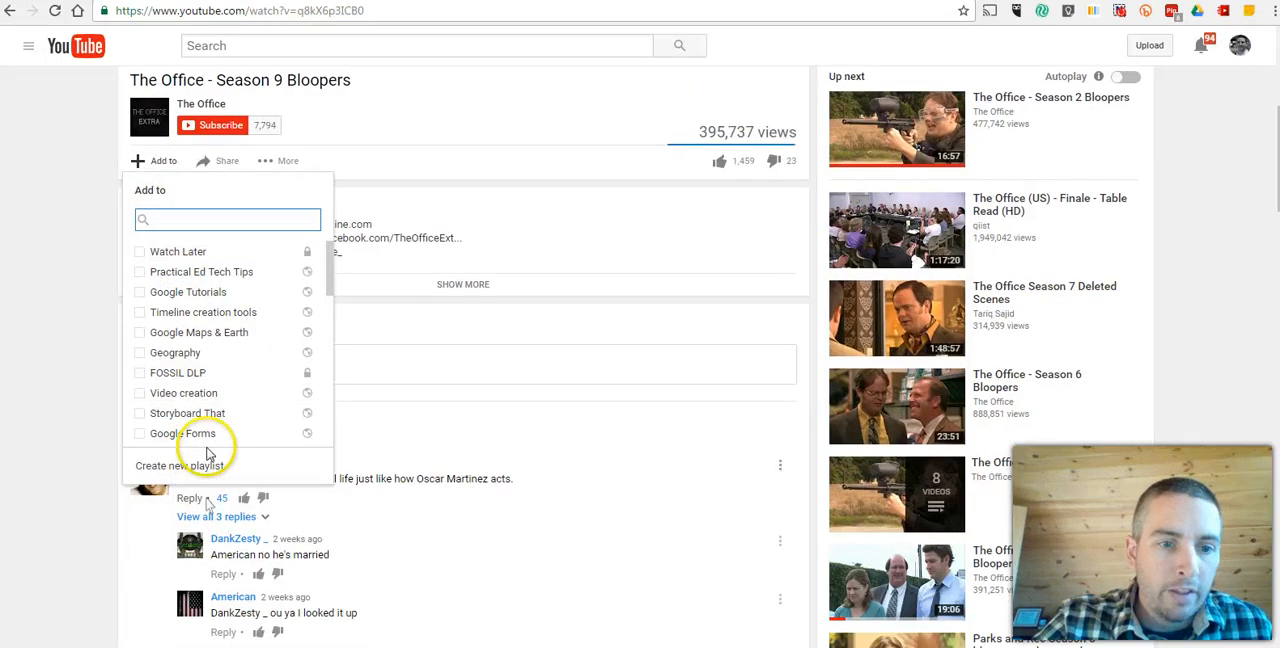
pyautogui.click(180, 466)
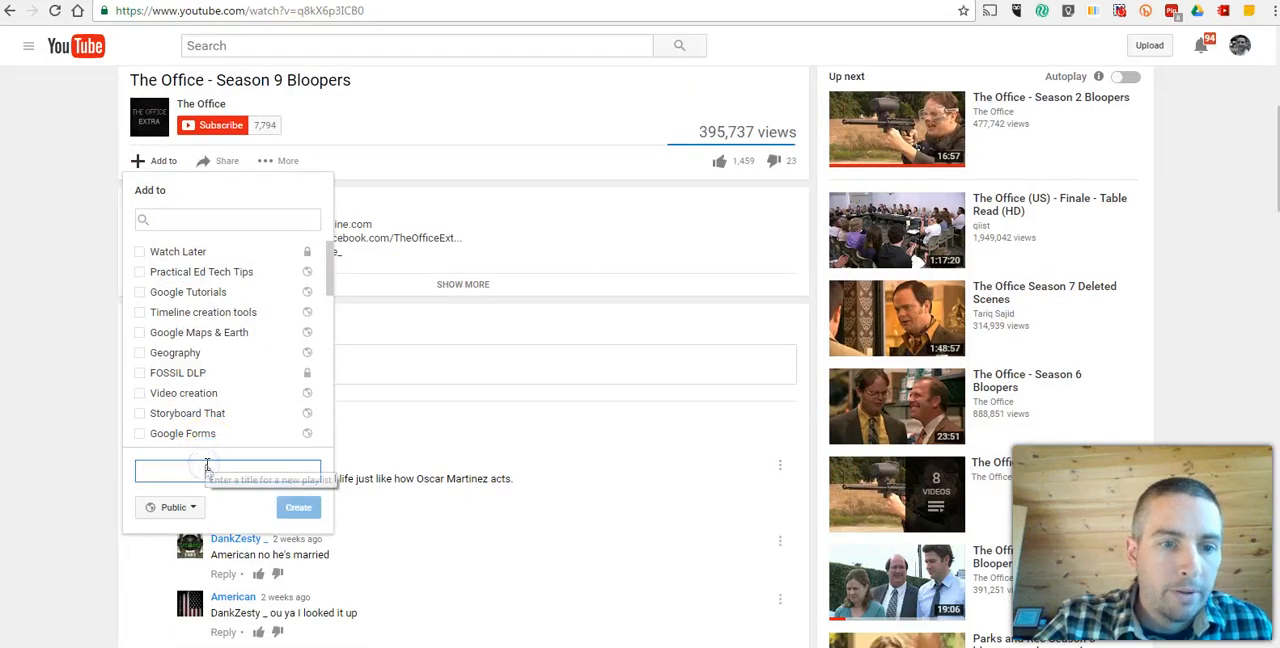
pyautogui.write('TV')
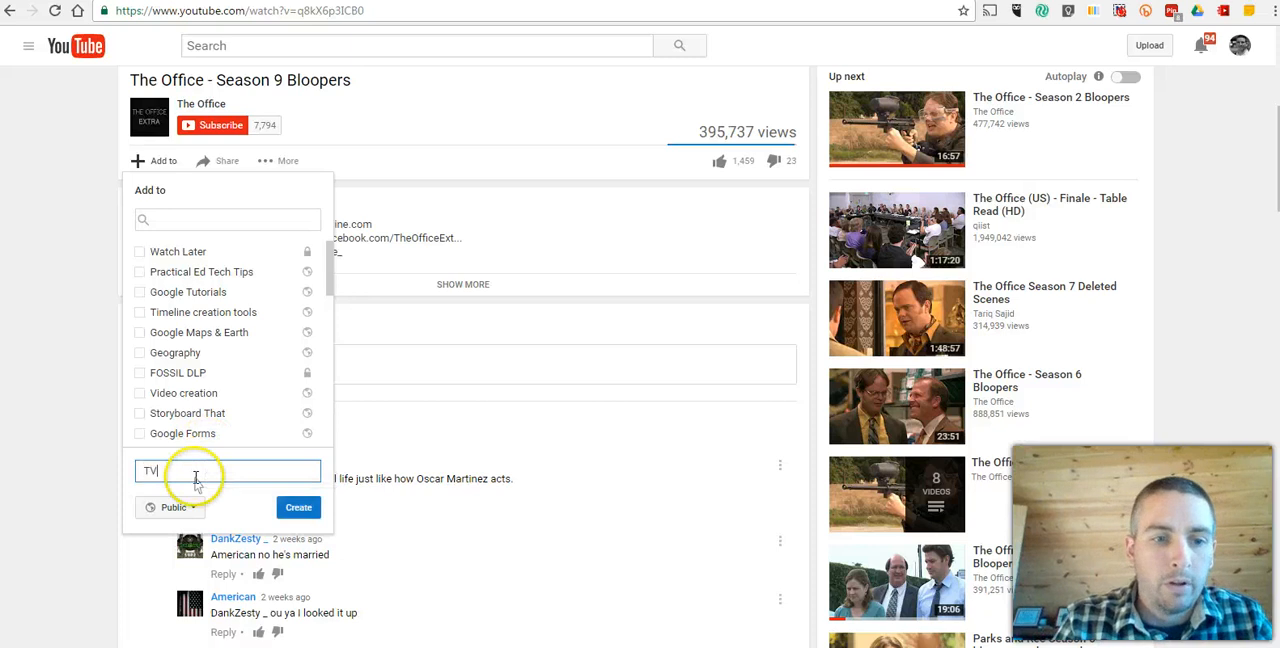
pyautogui.write('Show')
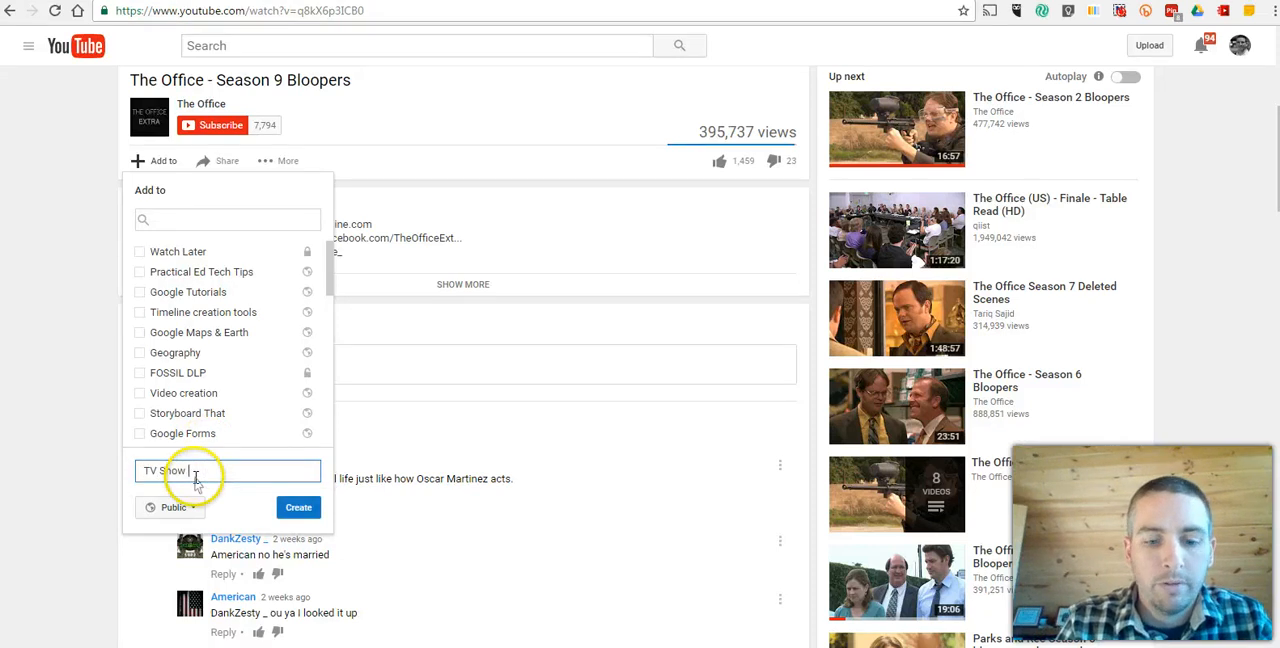
pyautogui.write('Bloopers')
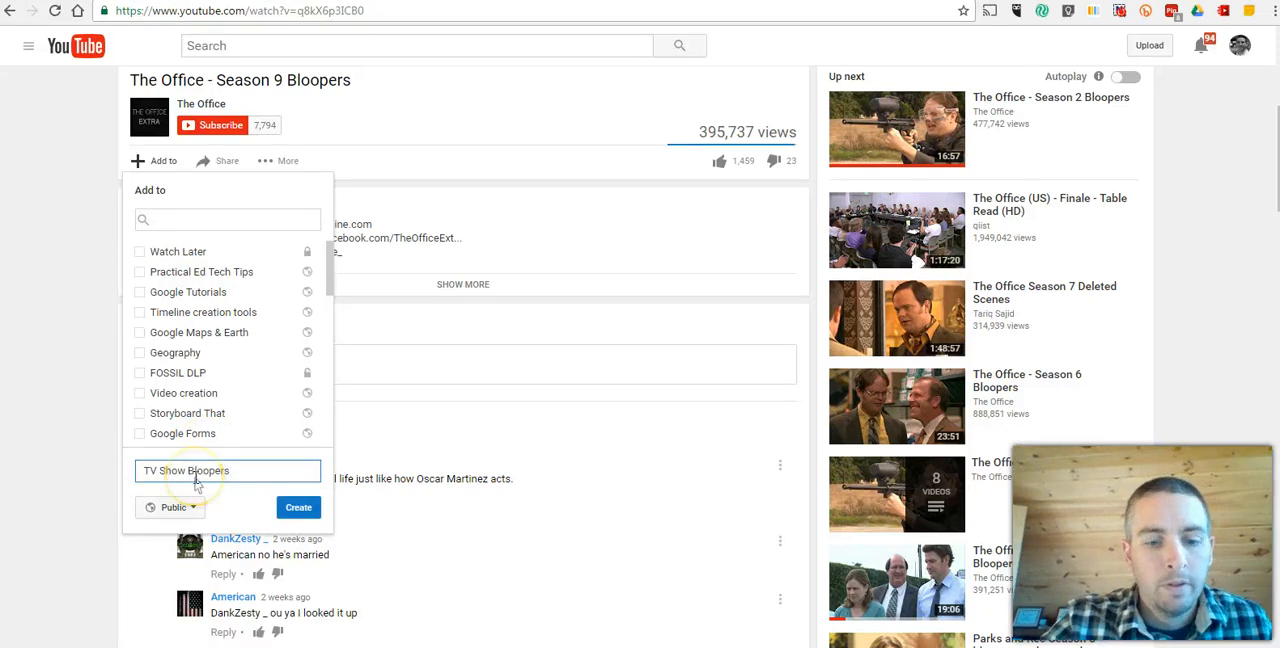
pyautogui.write('- Funny!')
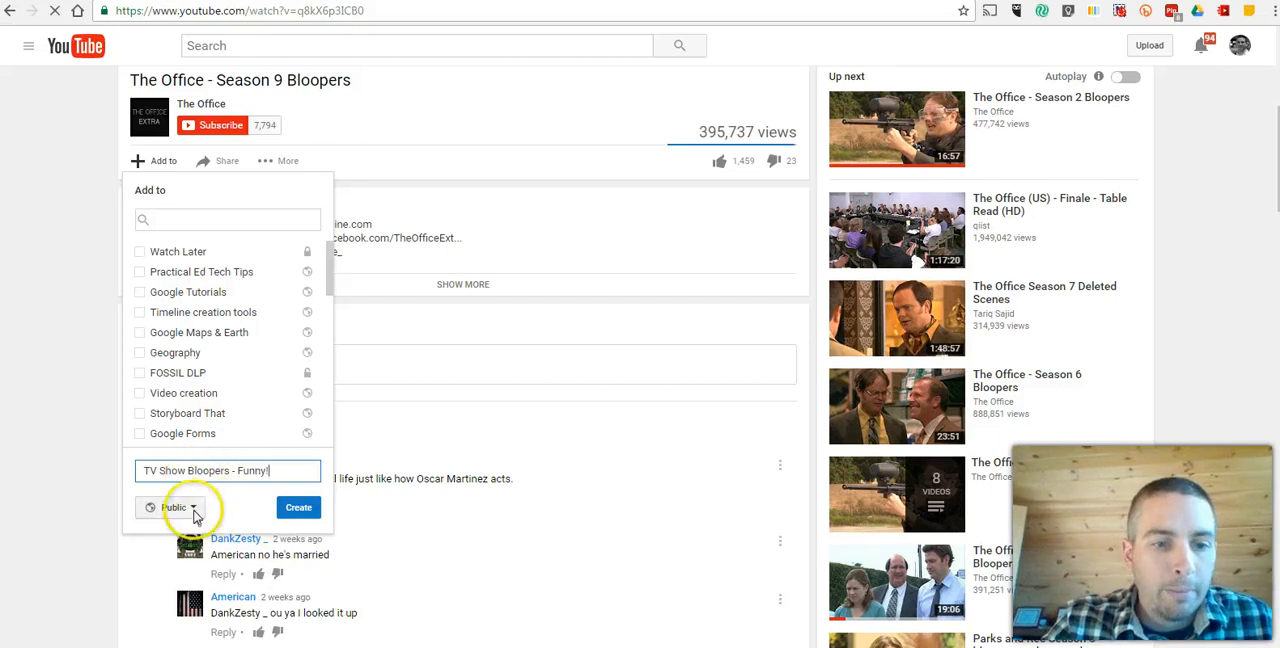
pyautogui.click(174, 508)
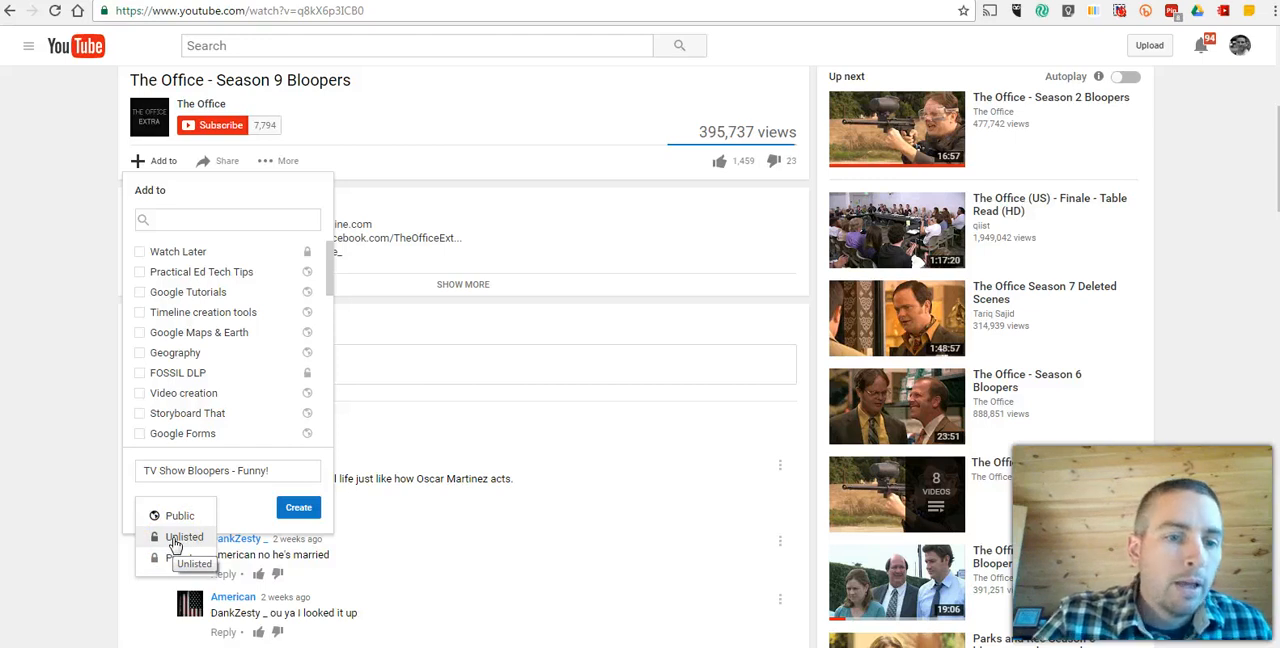
pyautogui.moveTo(172, 568)
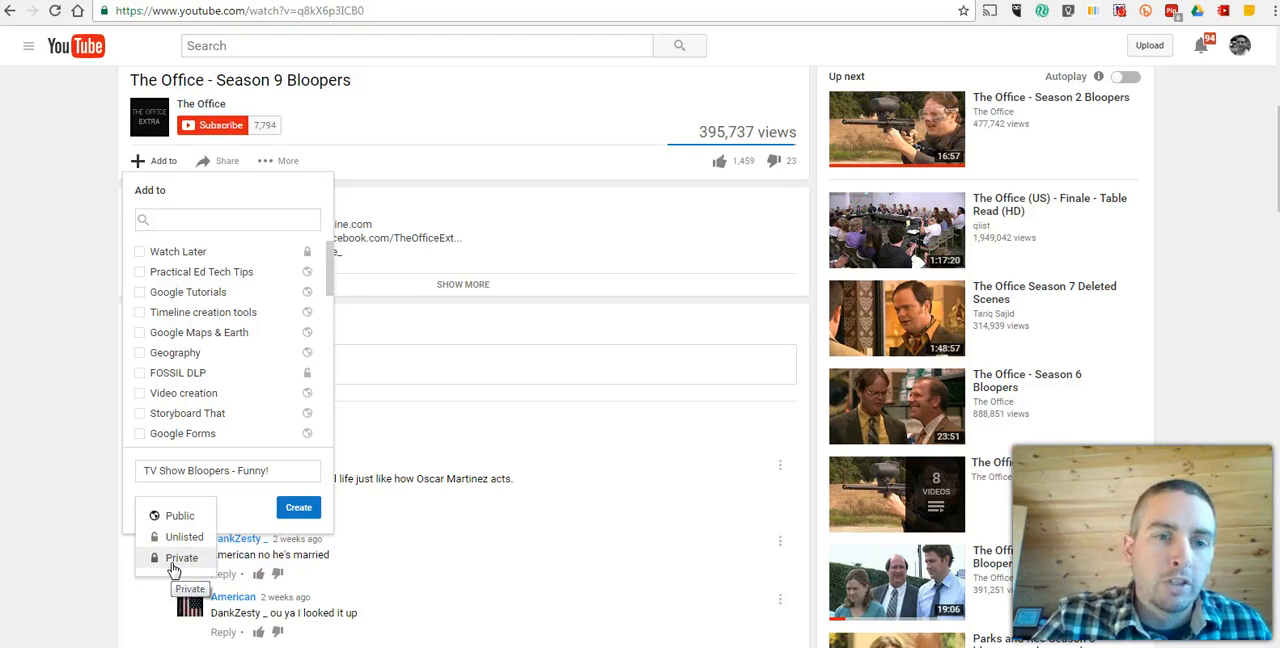
pyautogui.moveTo(56, 352)
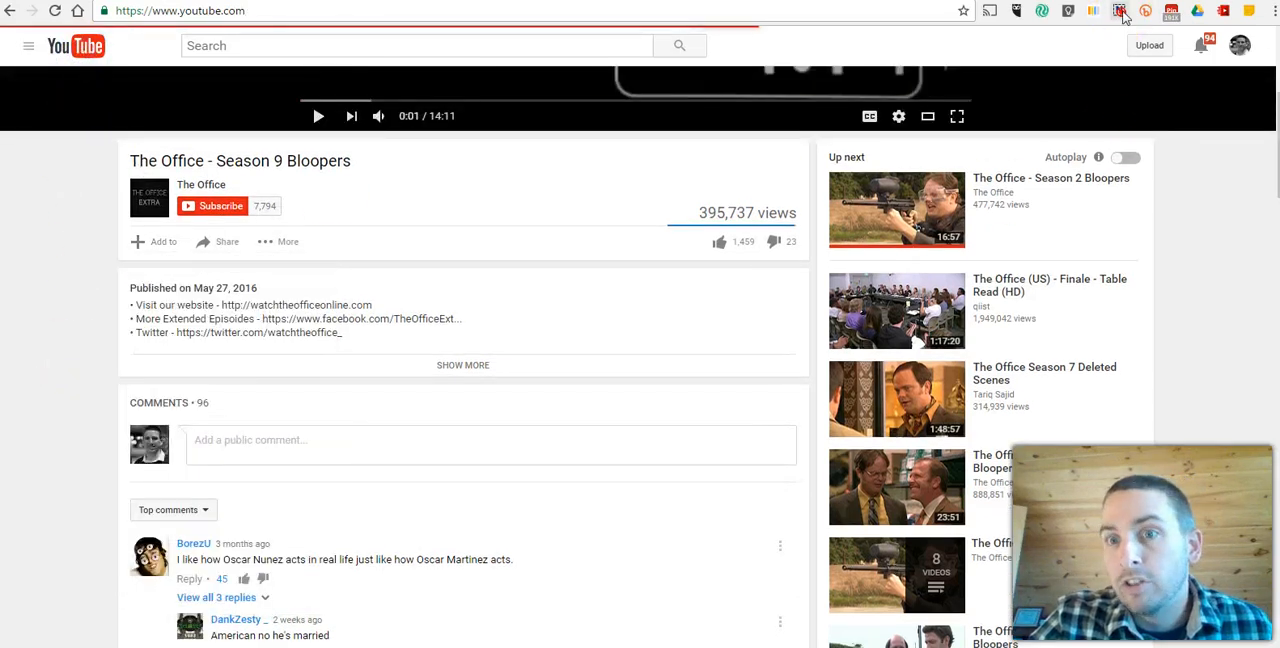
# - Stop the tab recording and download the 1:15 screencast as a video file
pyautogui.click(76, 44)
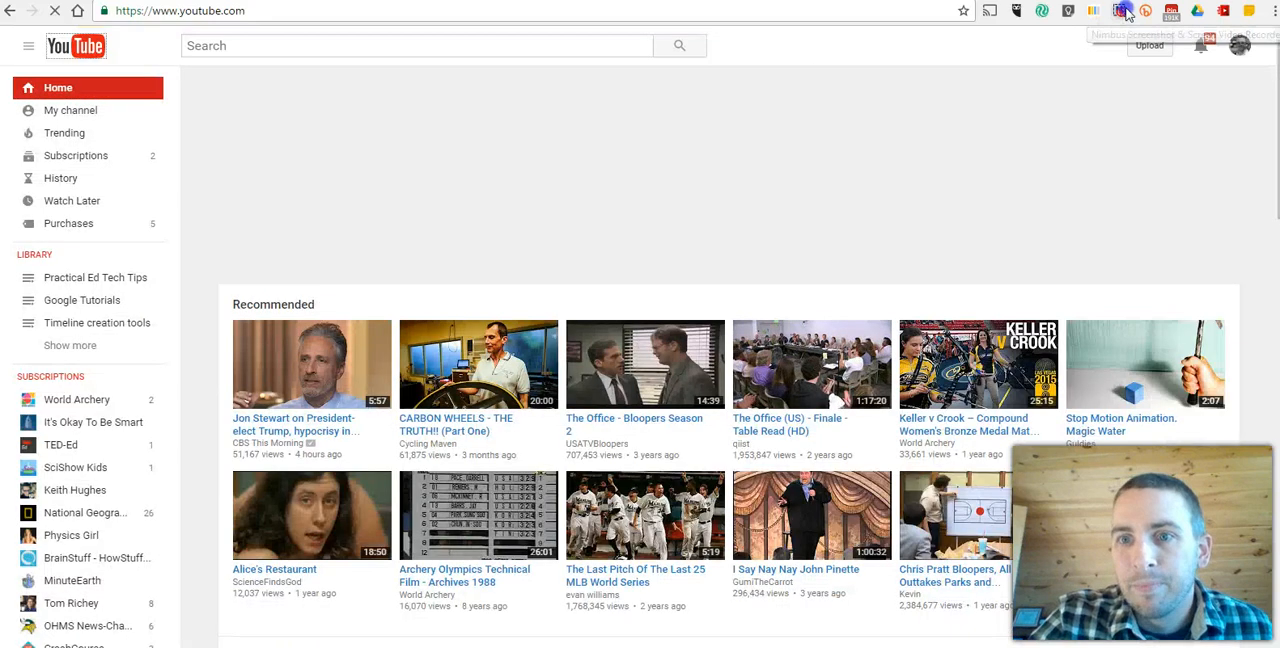
pyautogui.click(1120, 12)
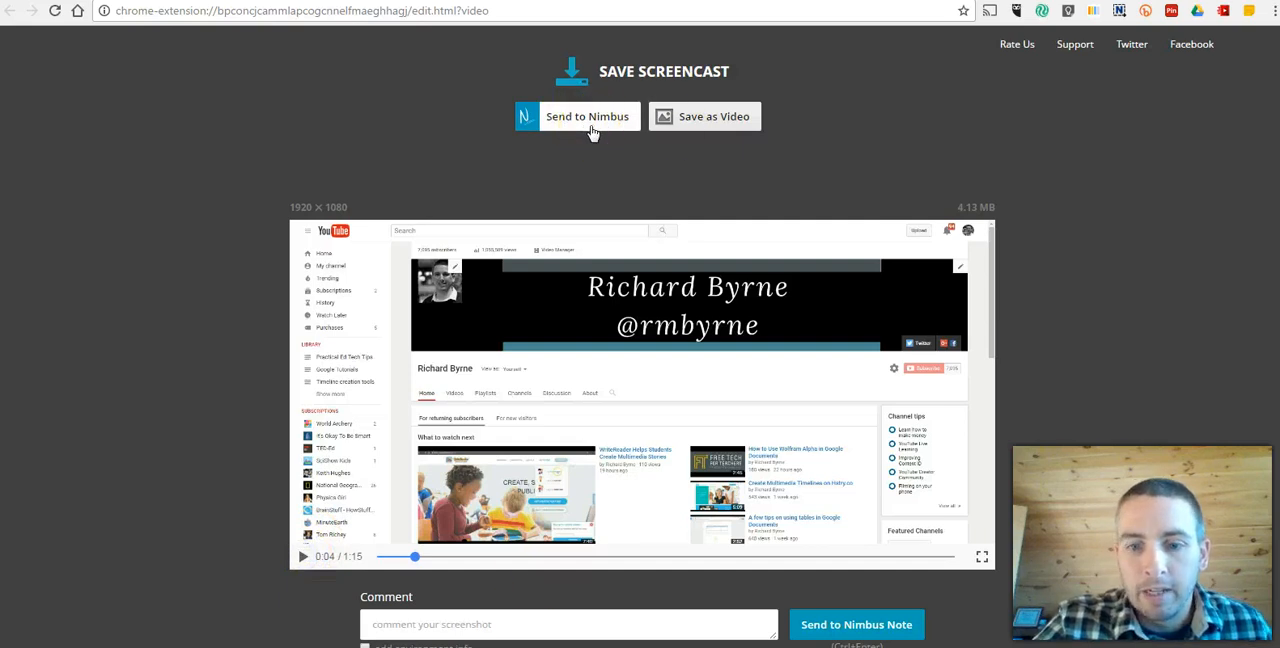
pyautogui.moveTo(684, 82)
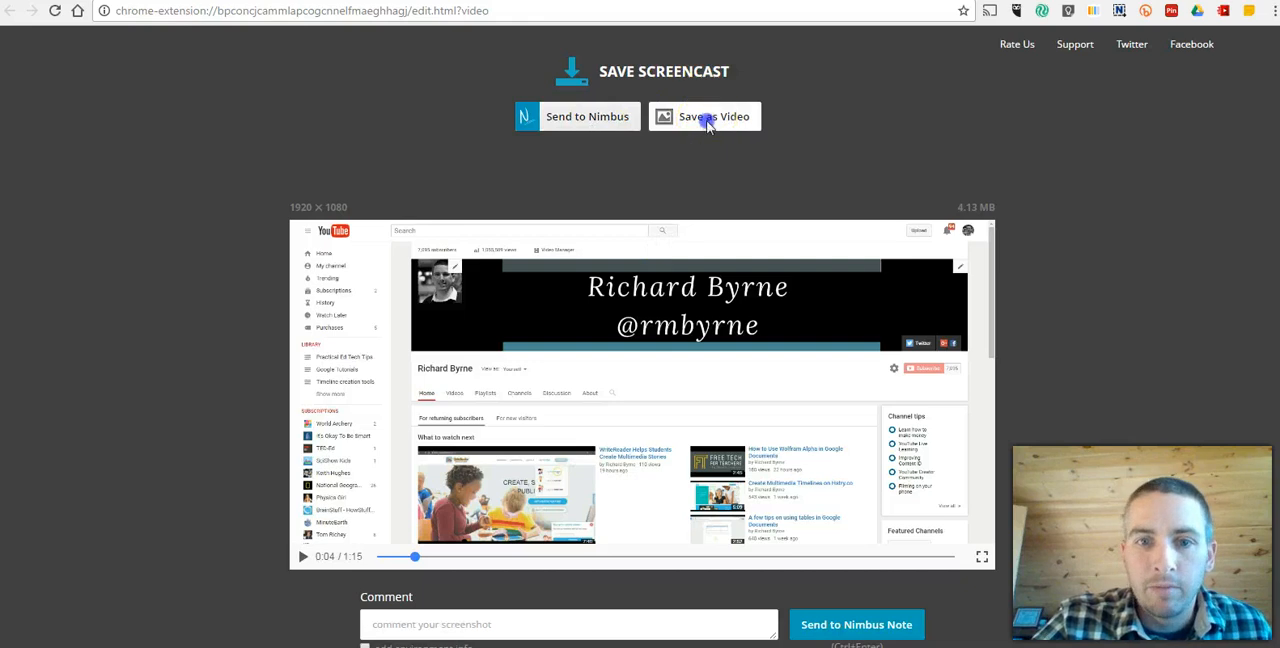
pyautogui.click(712, 116)
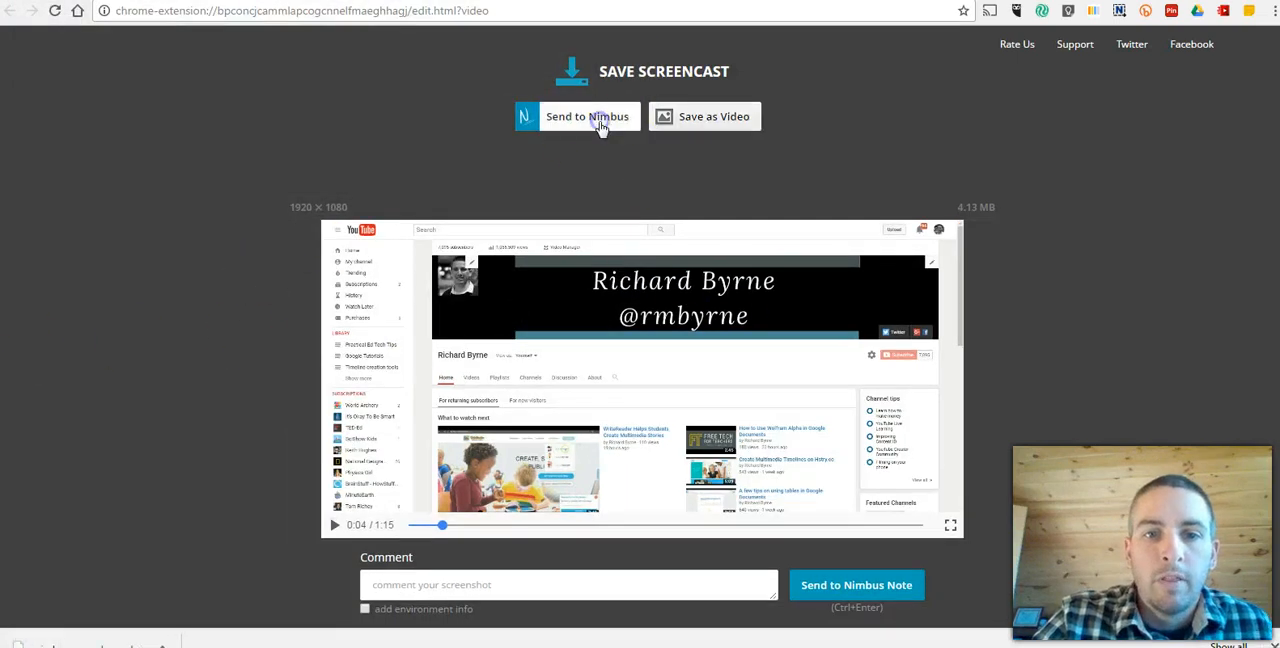
# - Try Send to Nimbus, dismiss the Nimbus Note sign-in, and return to the user's own channel
pyautogui.click(588, 116)
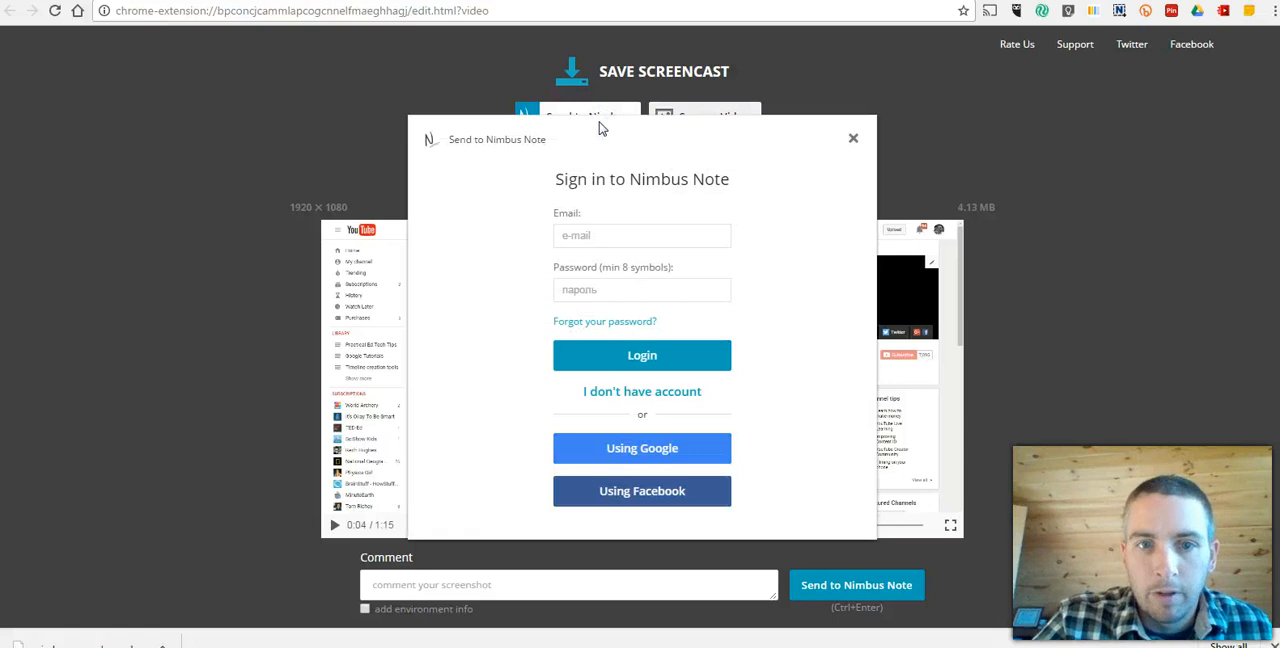
pyautogui.moveTo(852, 140)
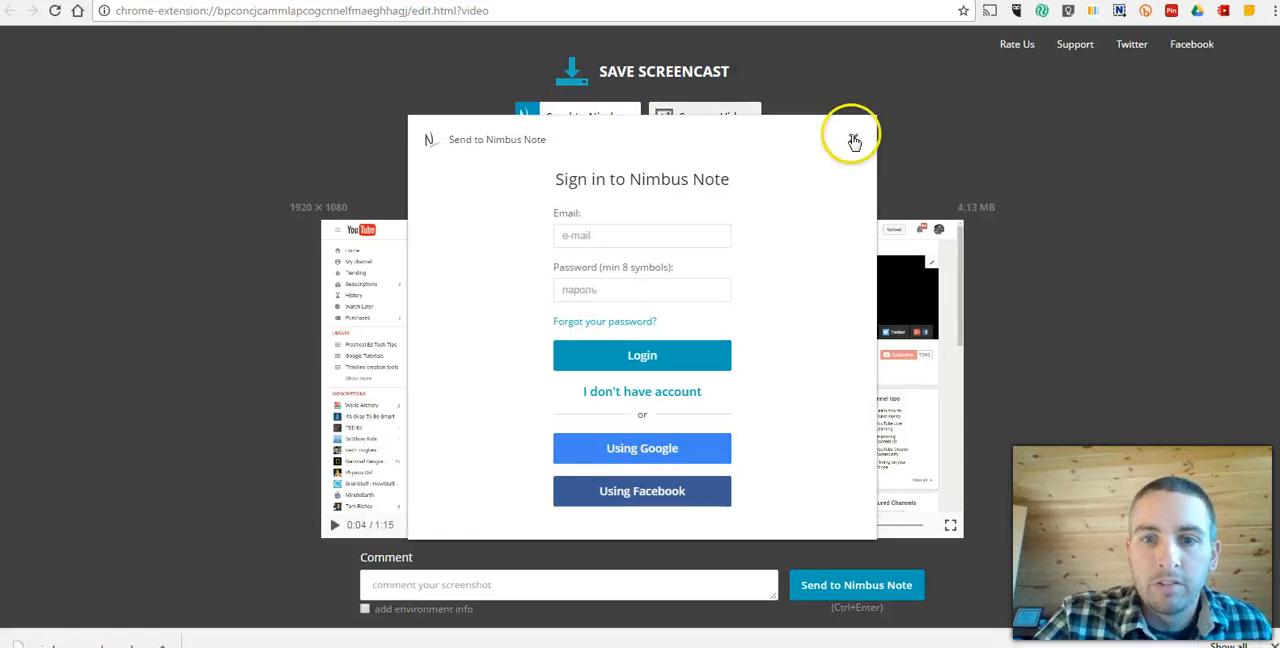
pyautogui.click(852, 140)
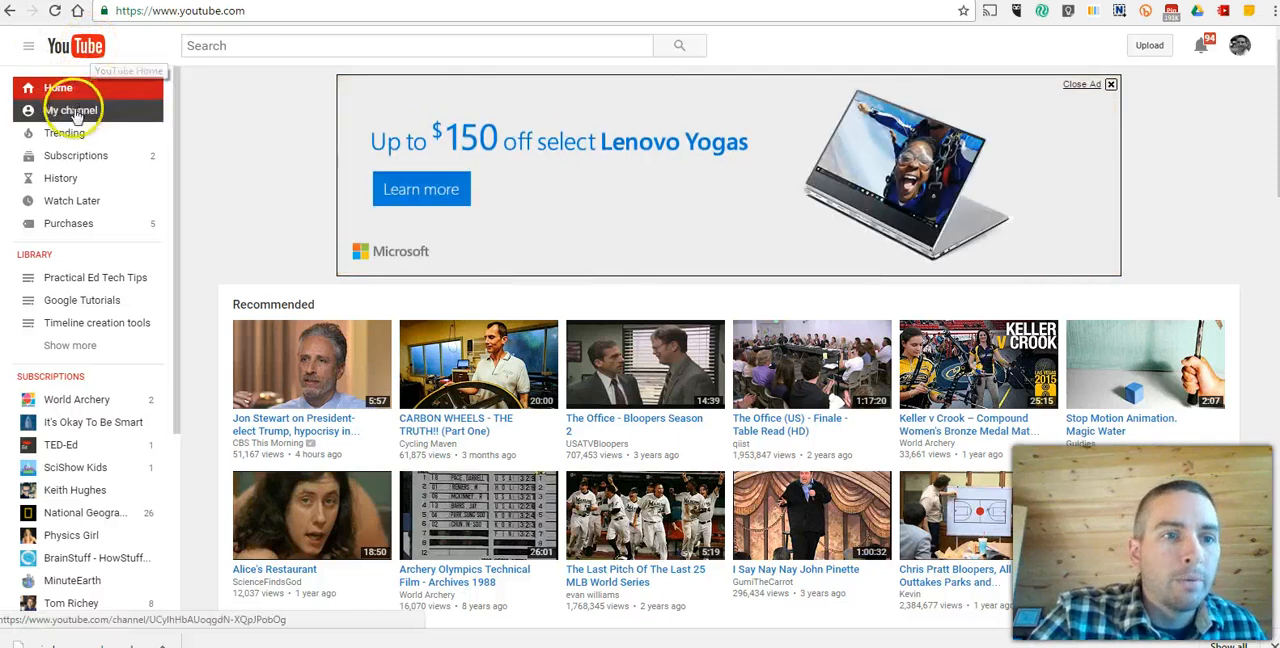
pyautogui.click(70, 110)
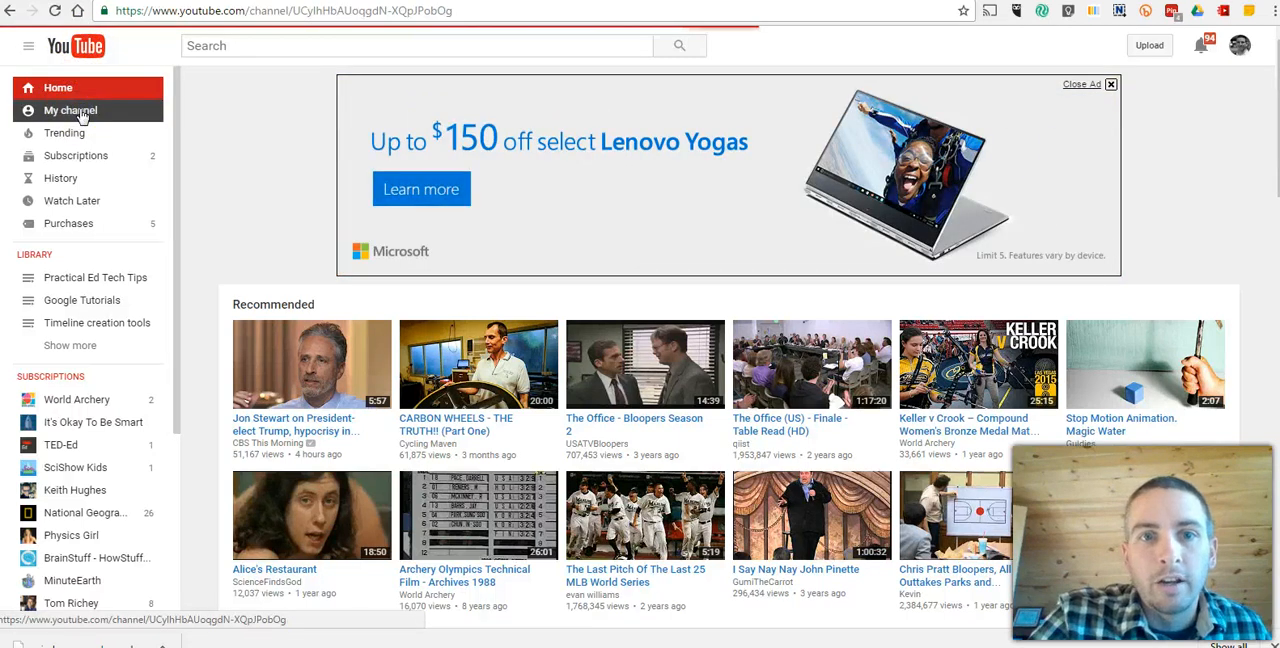
pyautogui.click(70, 110)
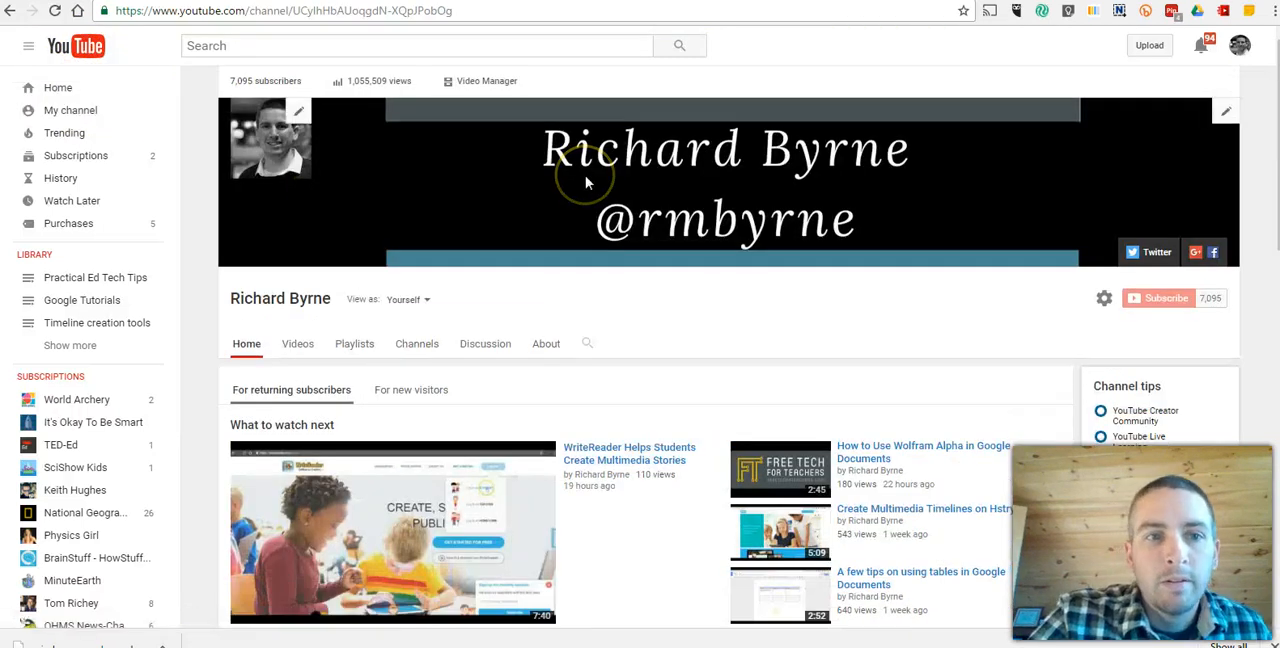